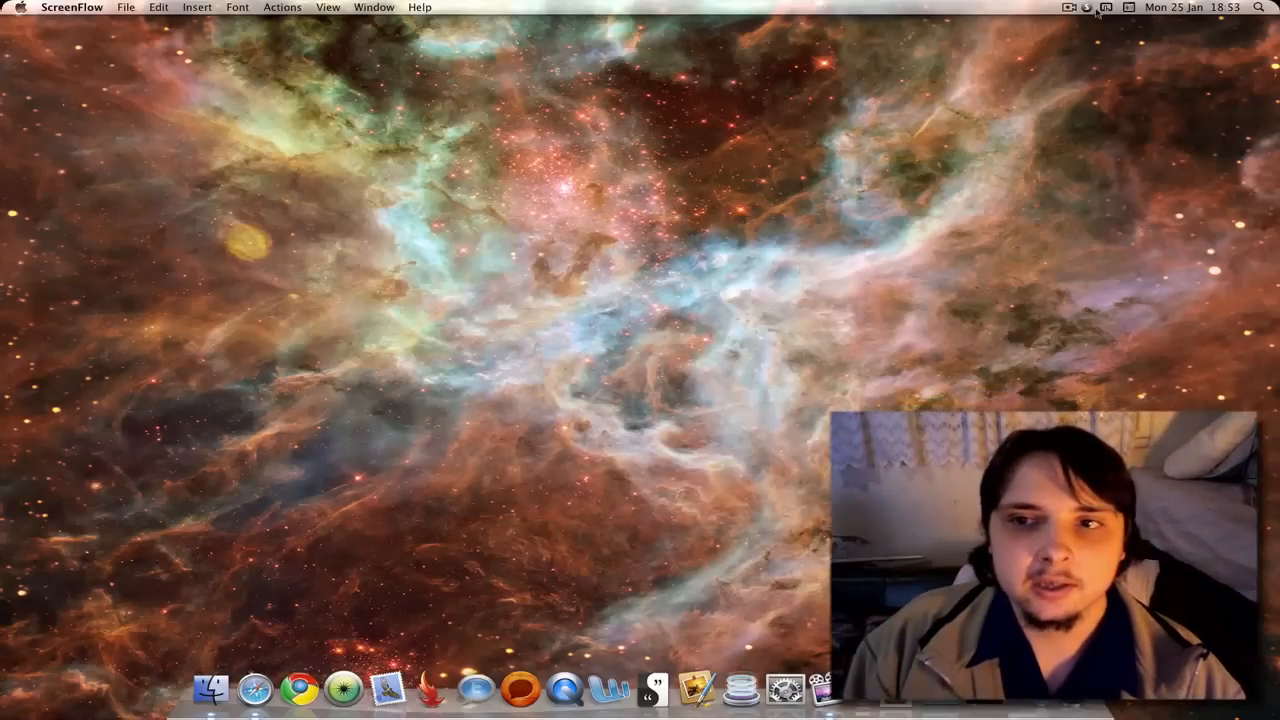
- Bring up Stuf's menu-bar commands and review Quick Paste, which shows an empty clipboard
left_click(1086, 8)
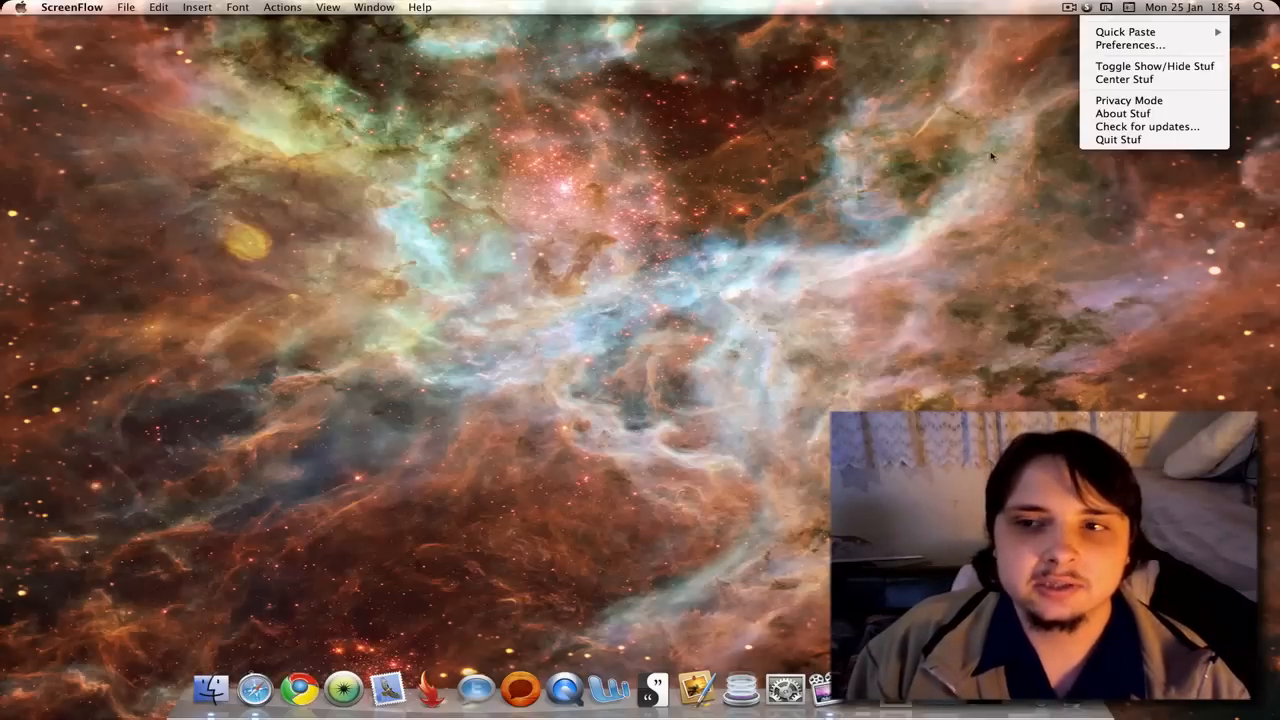
mouse_move(1124, 32)
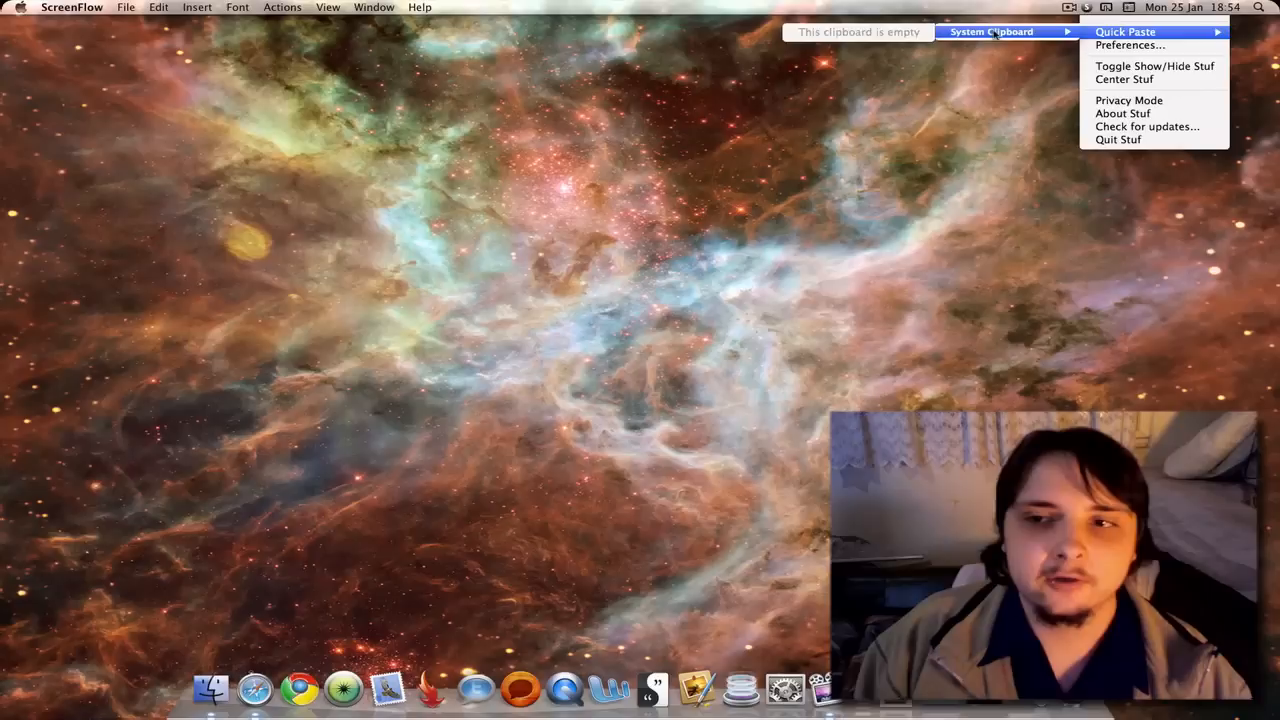
mouse_move(1130, 44)
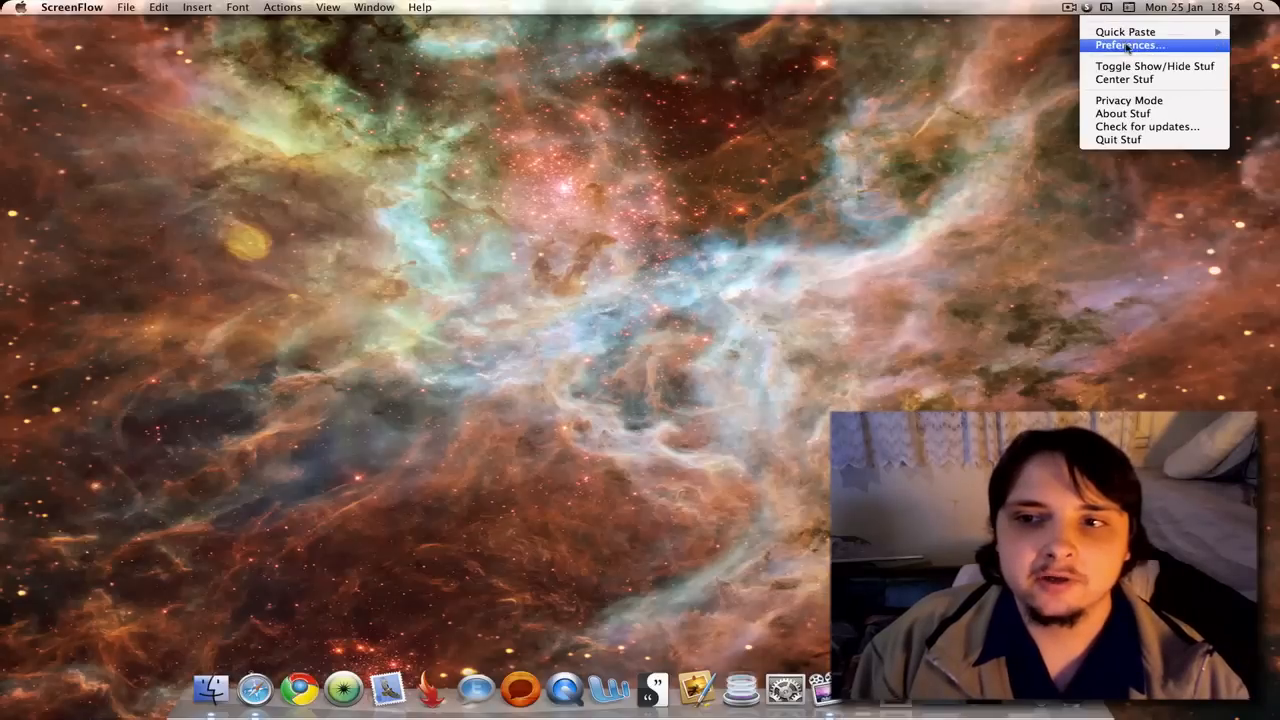
mouse_move(1156, 66)
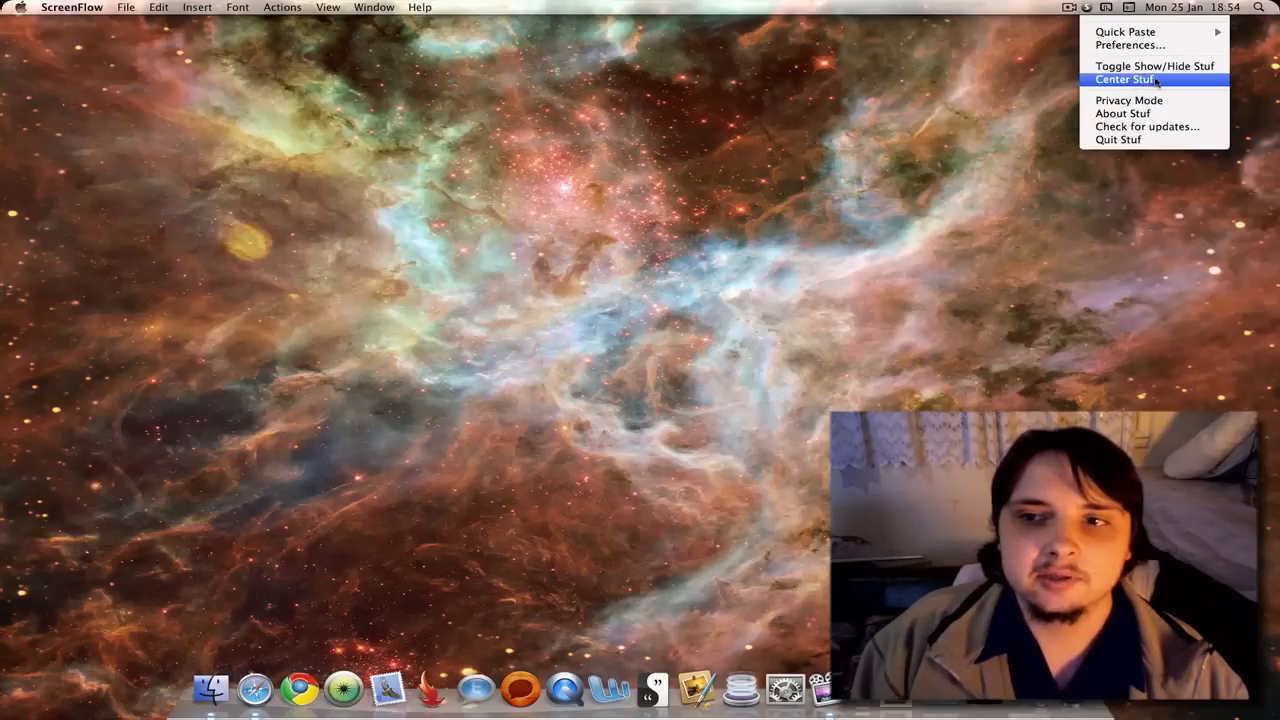
mouse_move(1128, 100)
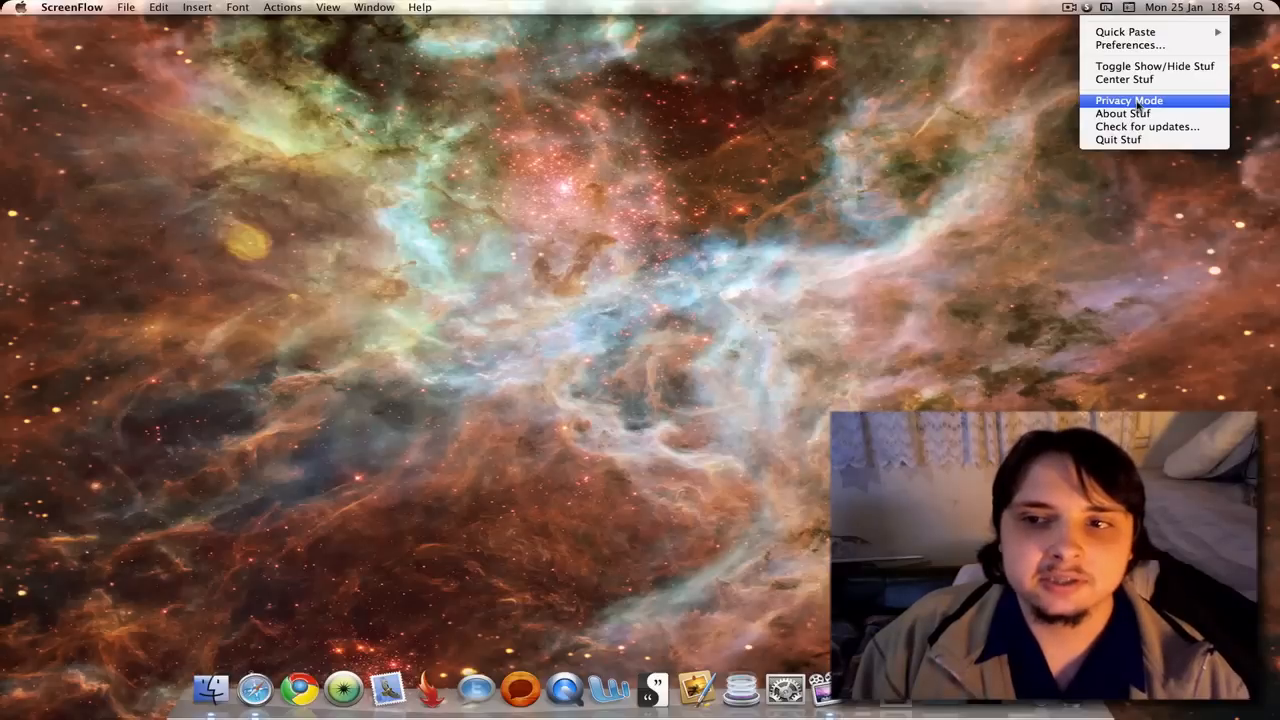
mouse_move(1124, 112)
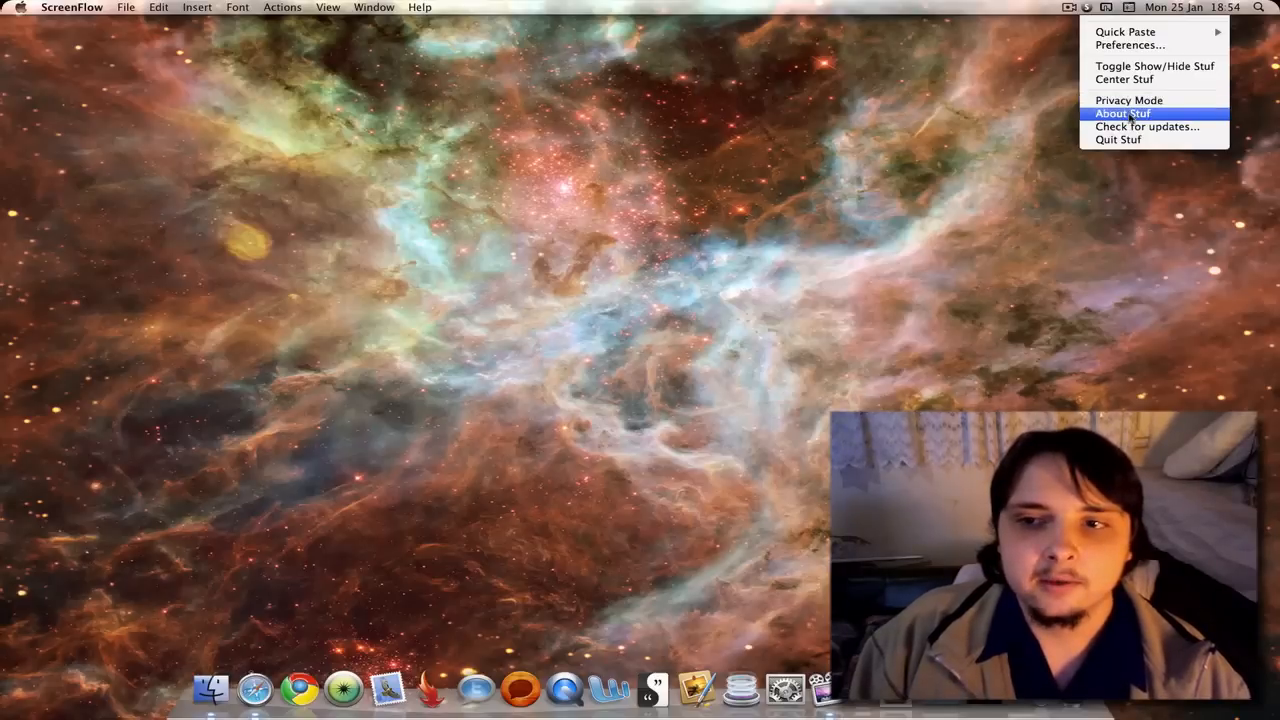
mouse_move(1128, 100)
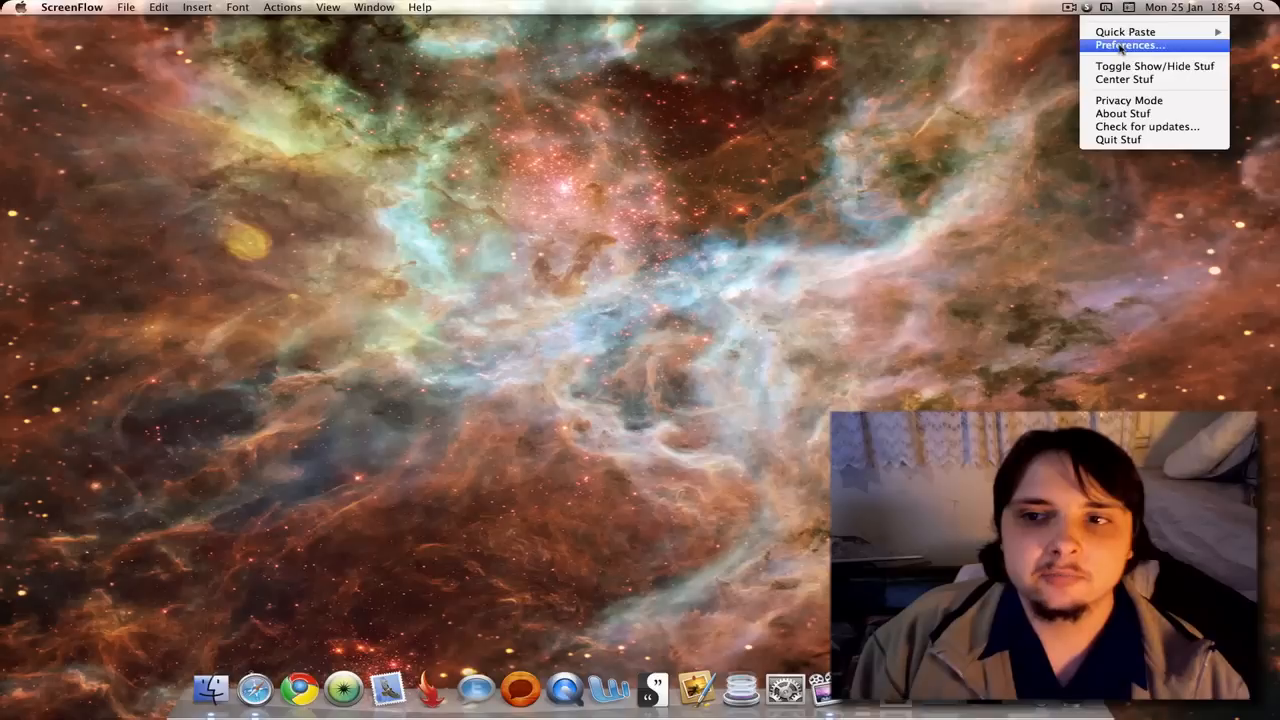
mouse_move(1156, 68)
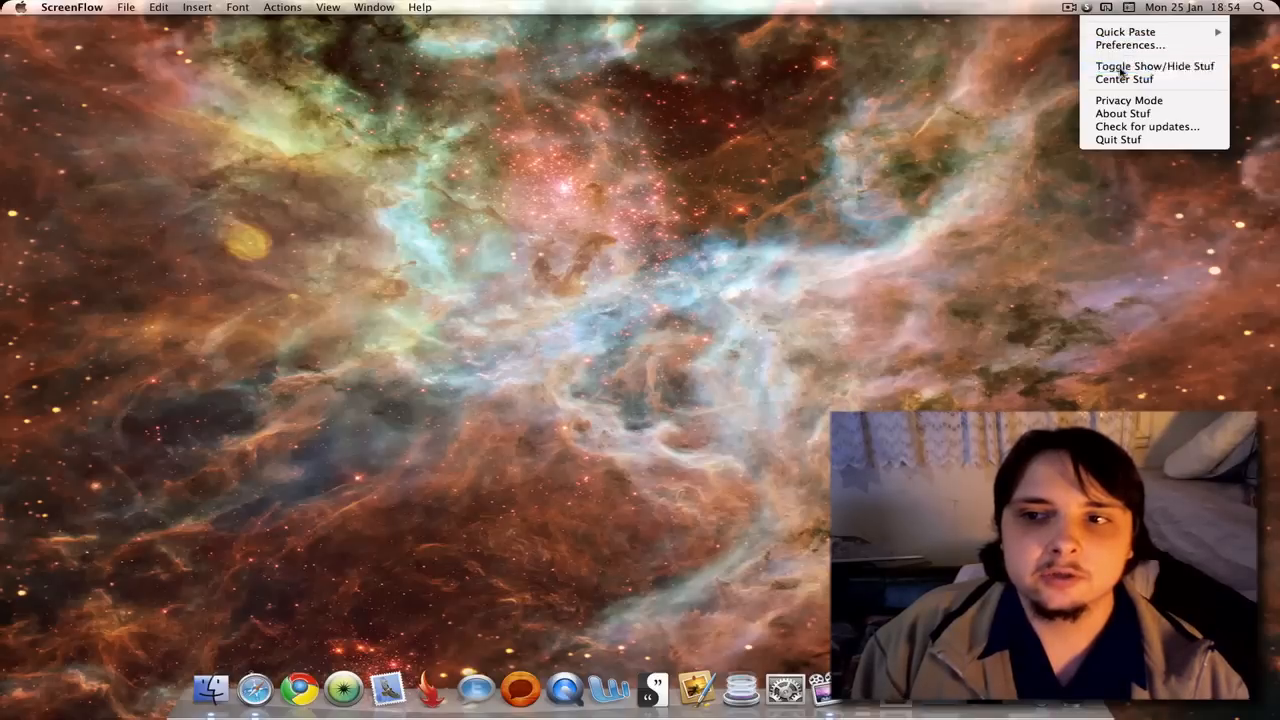
- Show the Stuf clipboard window and bring up Preferences at the Usage settings
left_click(1156, 66)
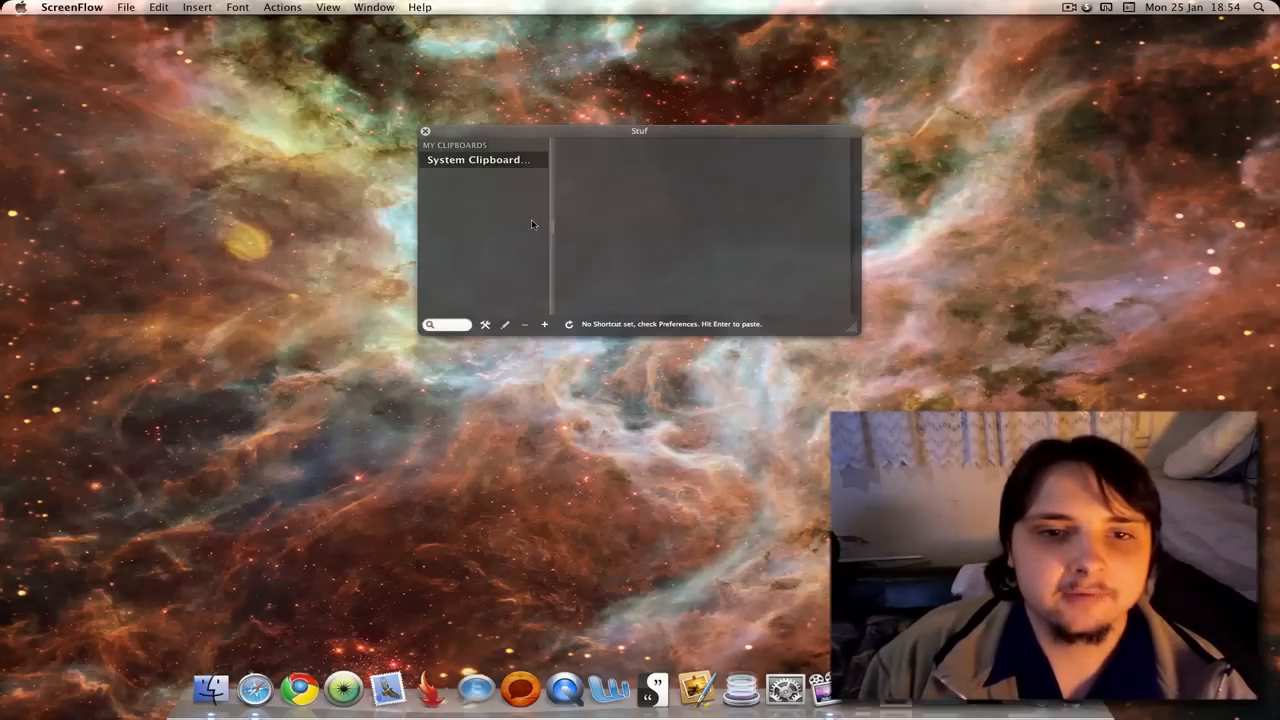
mouse_move(484, 318)
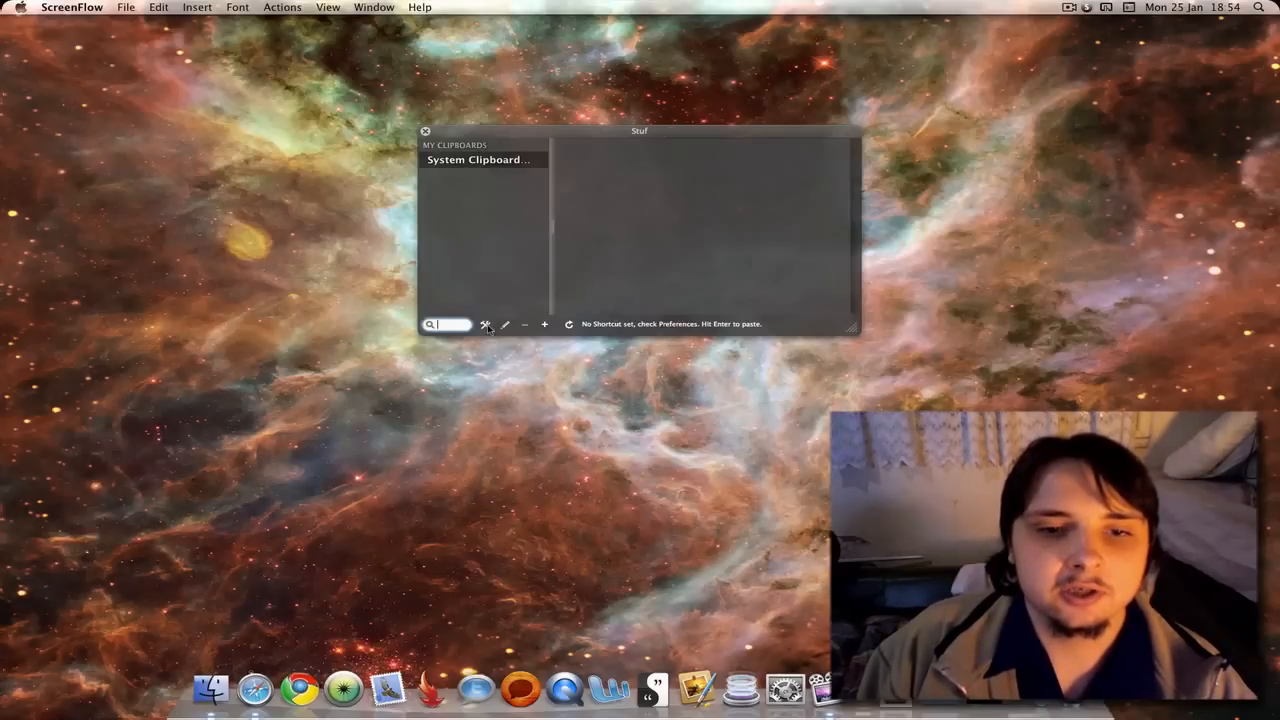
left_click(484, 324)
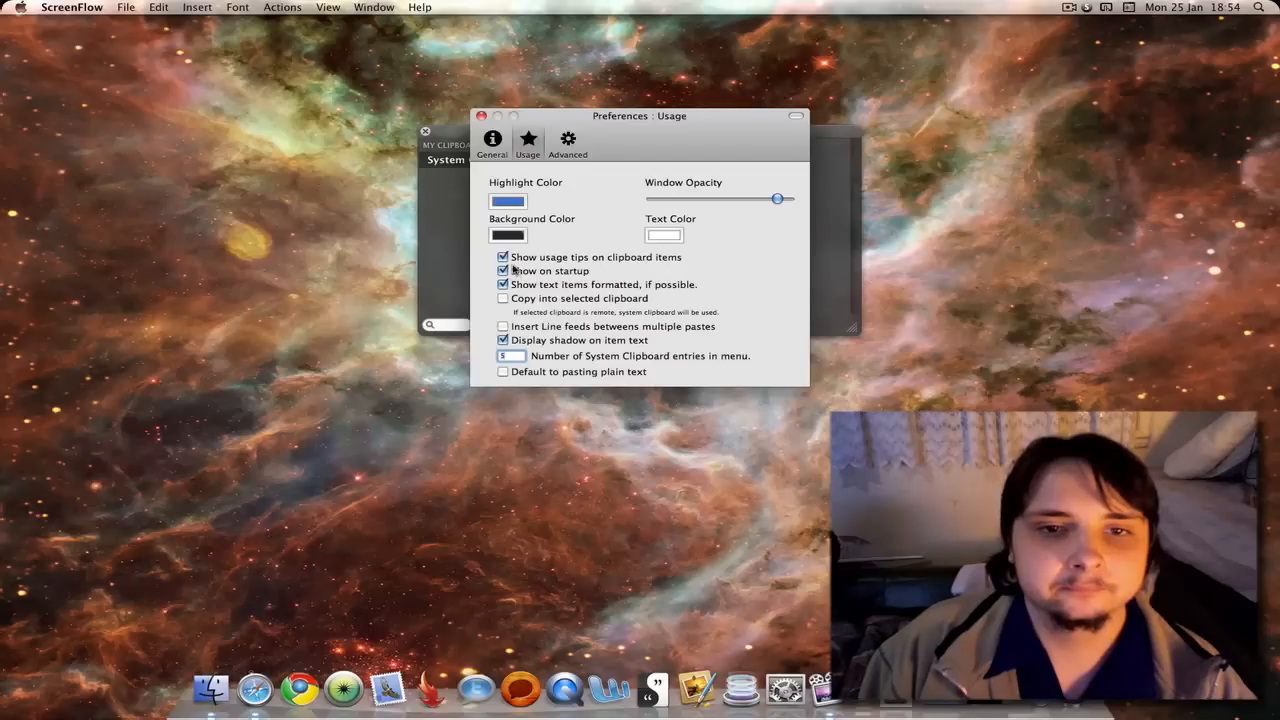
- Switch Preferences to General to see the shared-clipboard name, note and hotkey
left_click(492, 140)
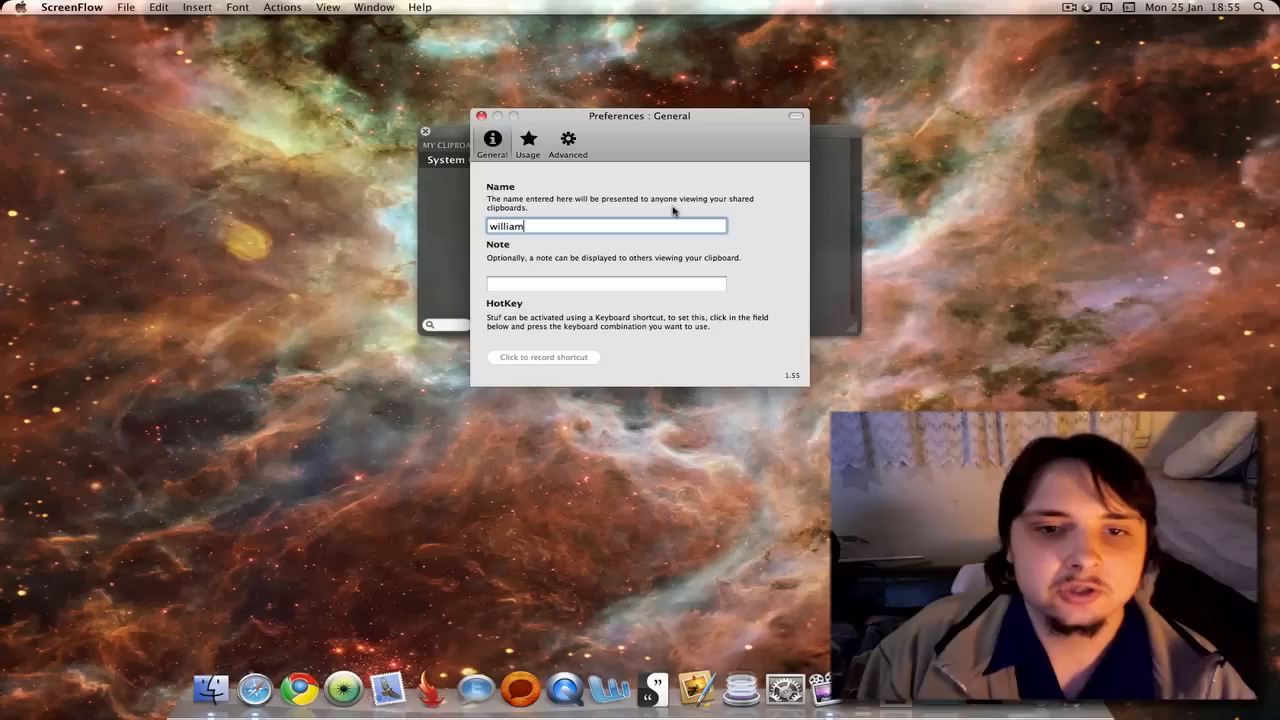
mouse_move(610, 244)
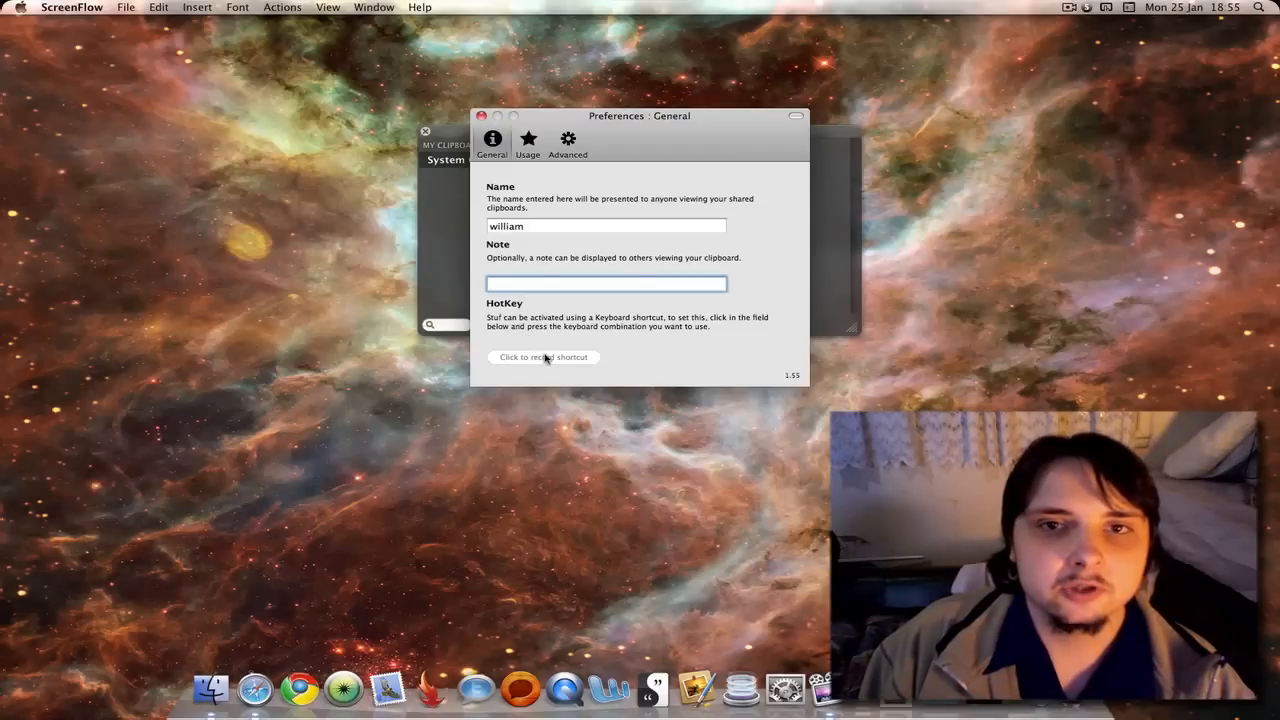
mouse_move(520, 204)
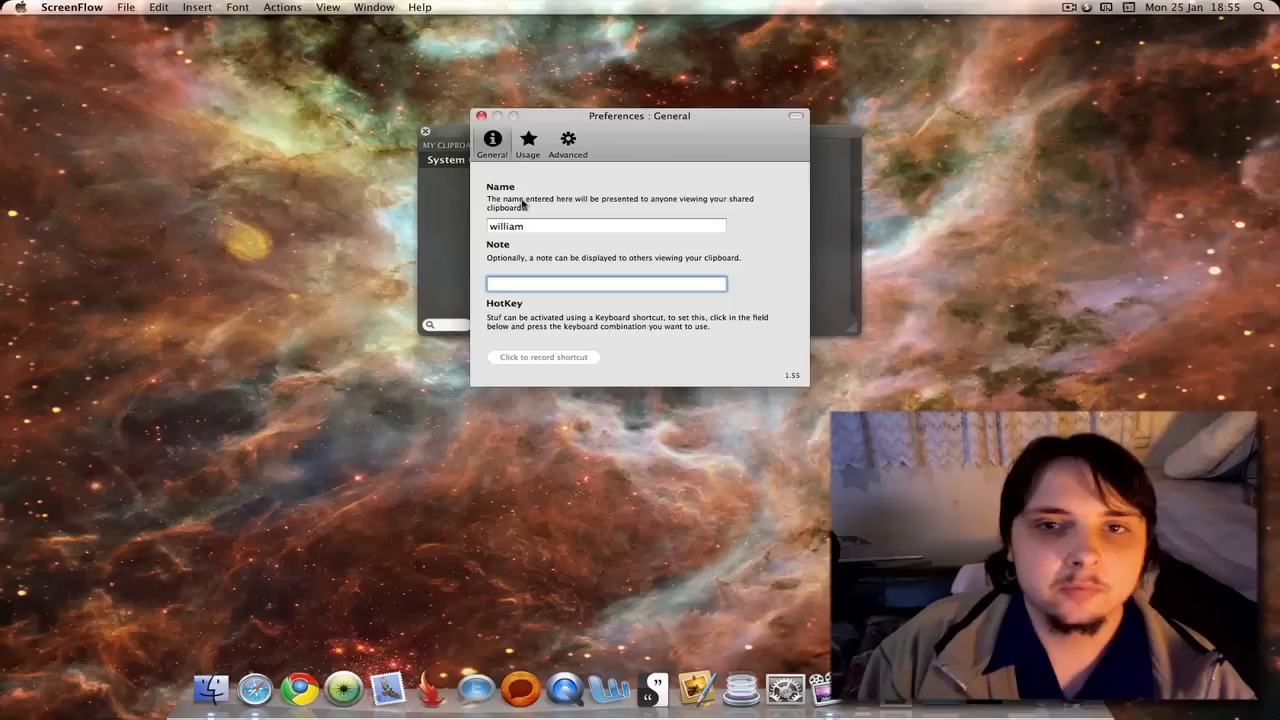
- Back on Usage, adjust Window Opacity and leave it slightly below full
left_click(528, 140)
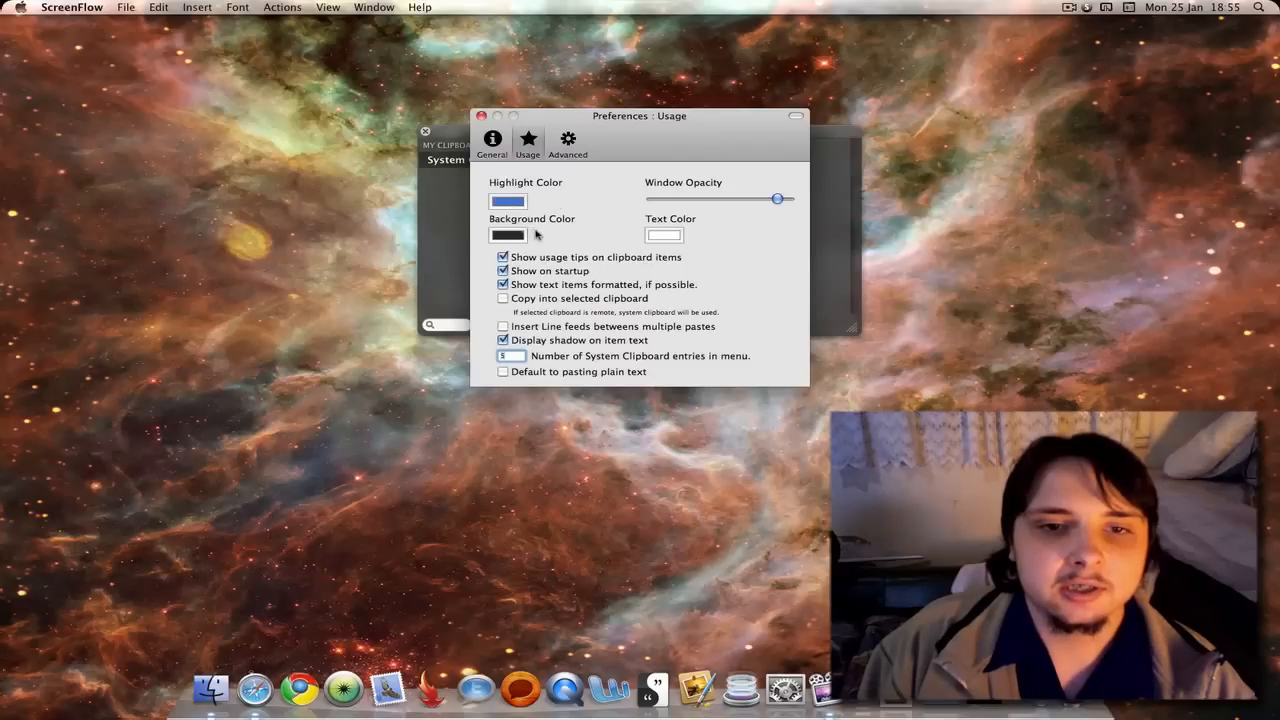
left_click_drag(778, 198, 764, 200)
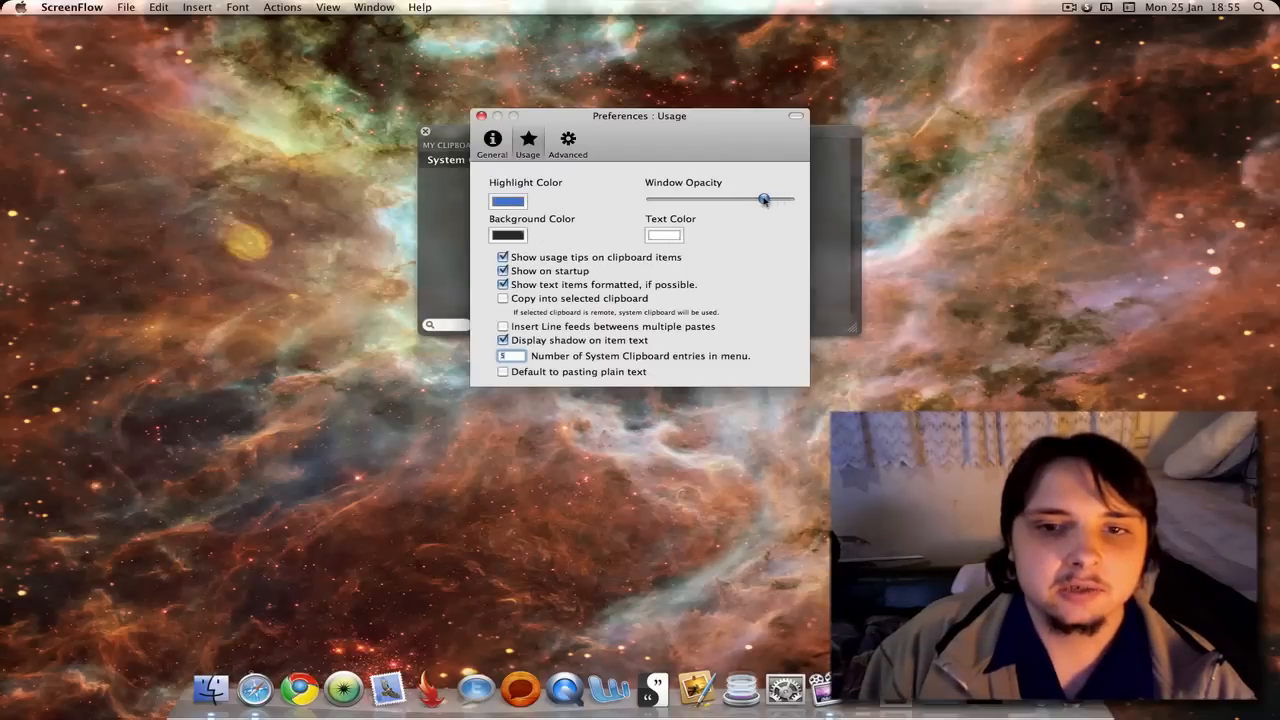
left_click_drag(764, 200, 656, 200)
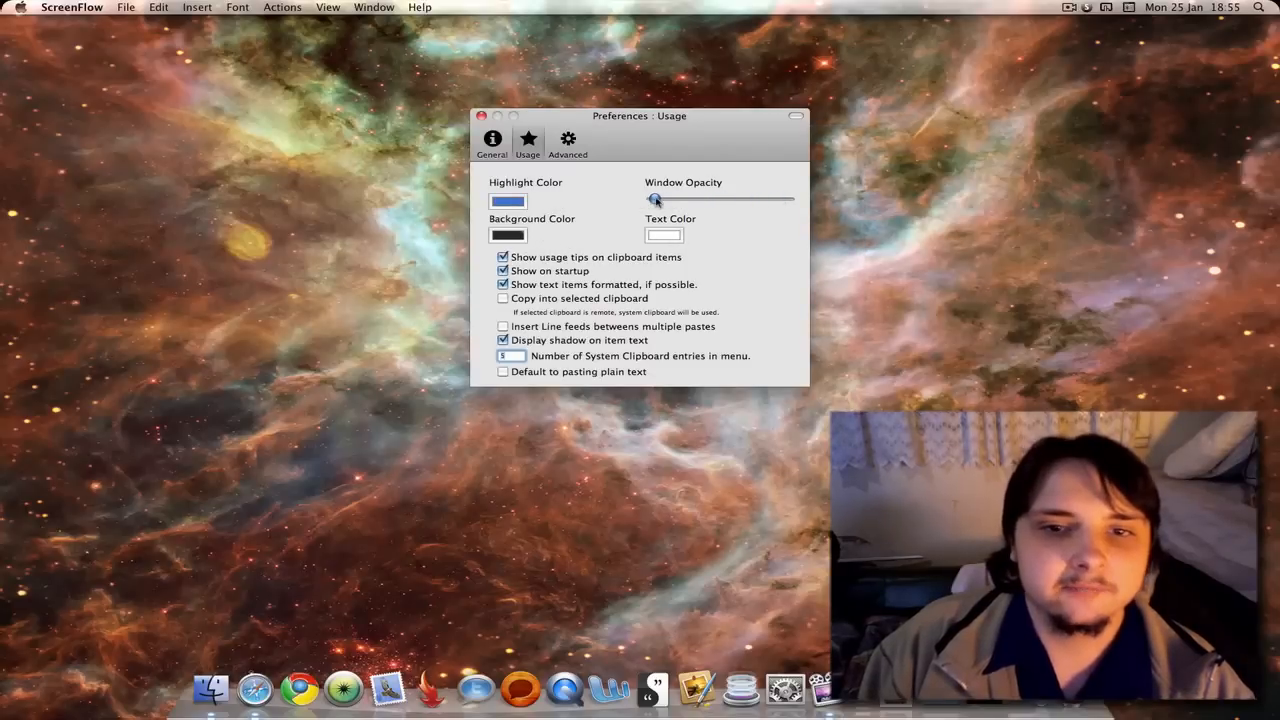
left_click_drag(656, 200, 790, 200)
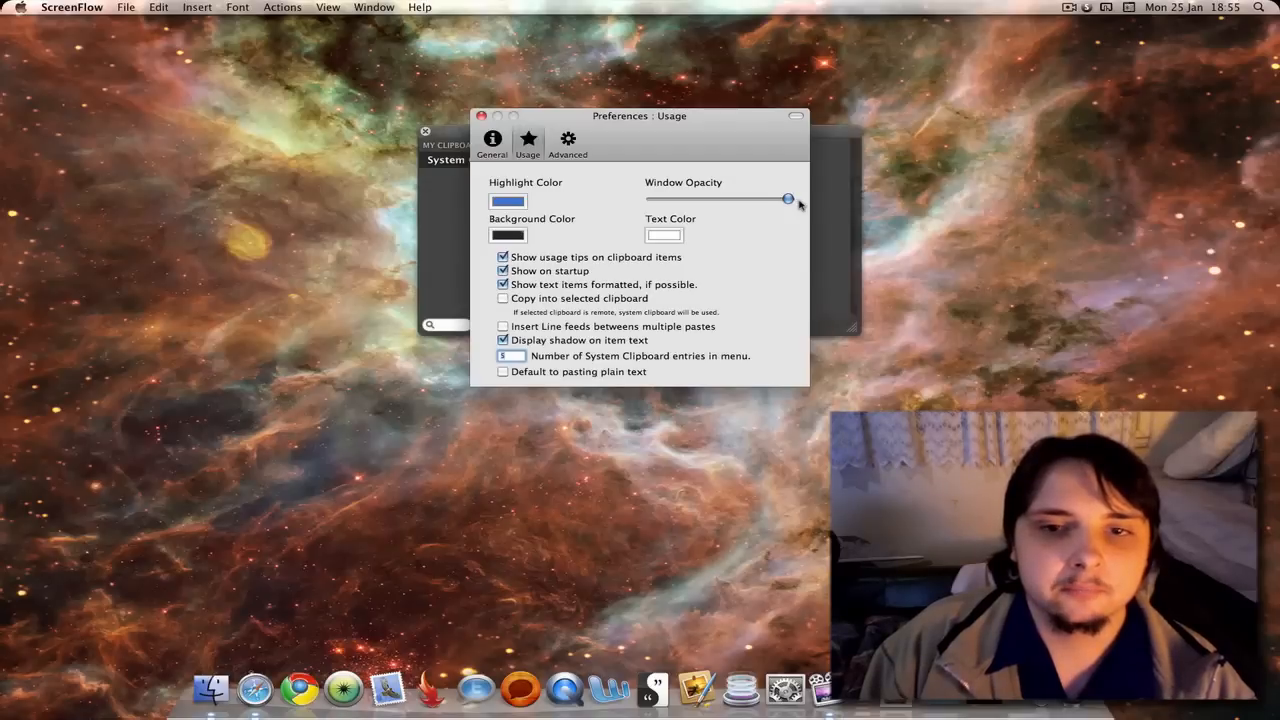
left_click_drag(790, 200, 758, 200)
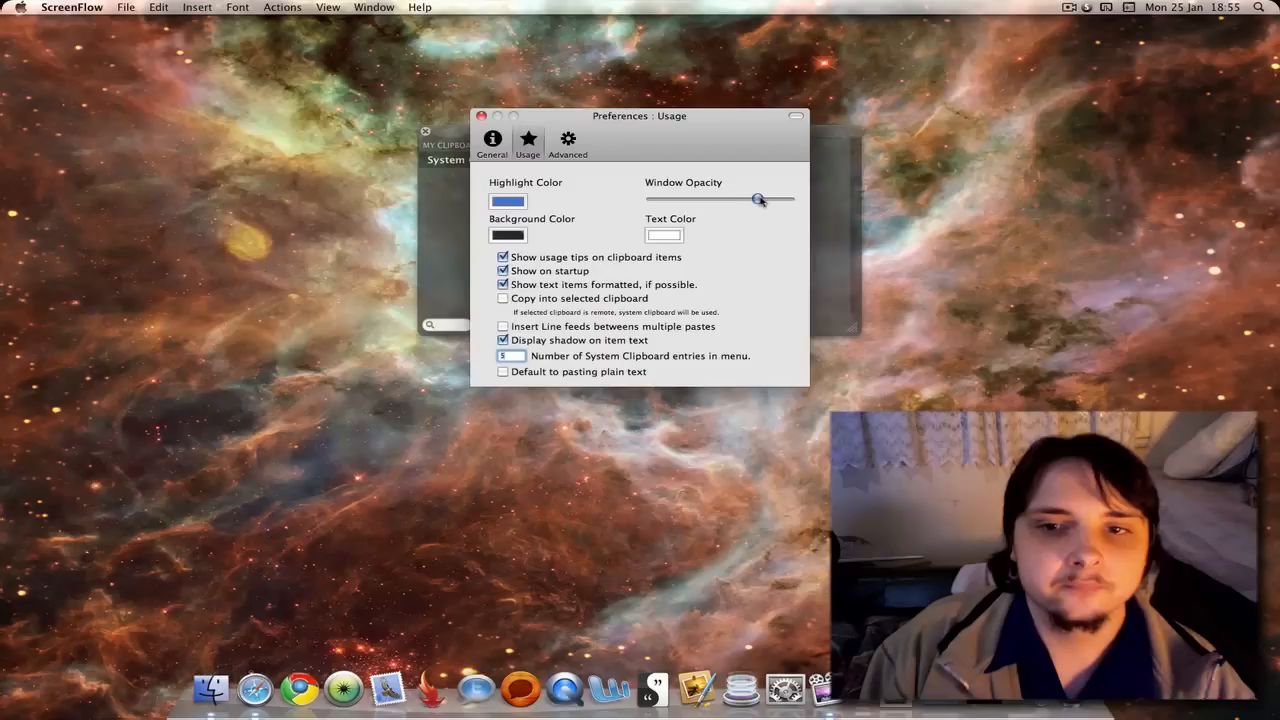
left_click_drag(756, 200, 766, 200)
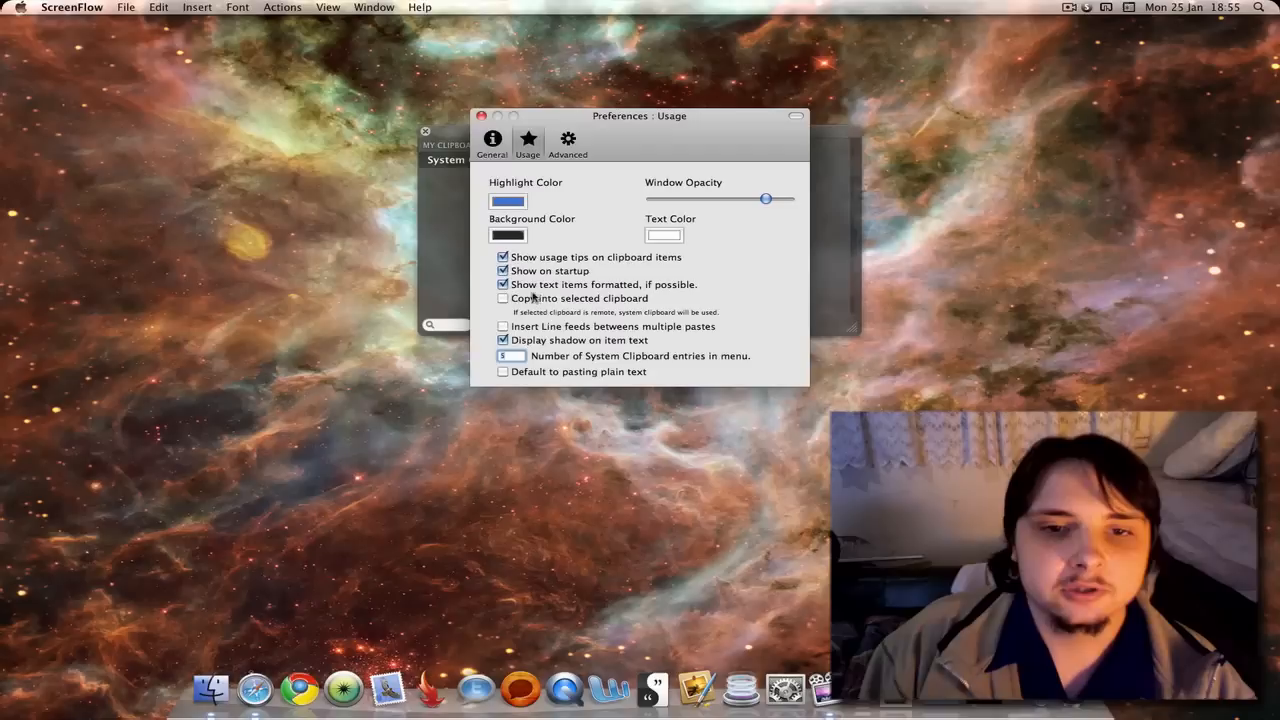
mouse_move(590, 268)
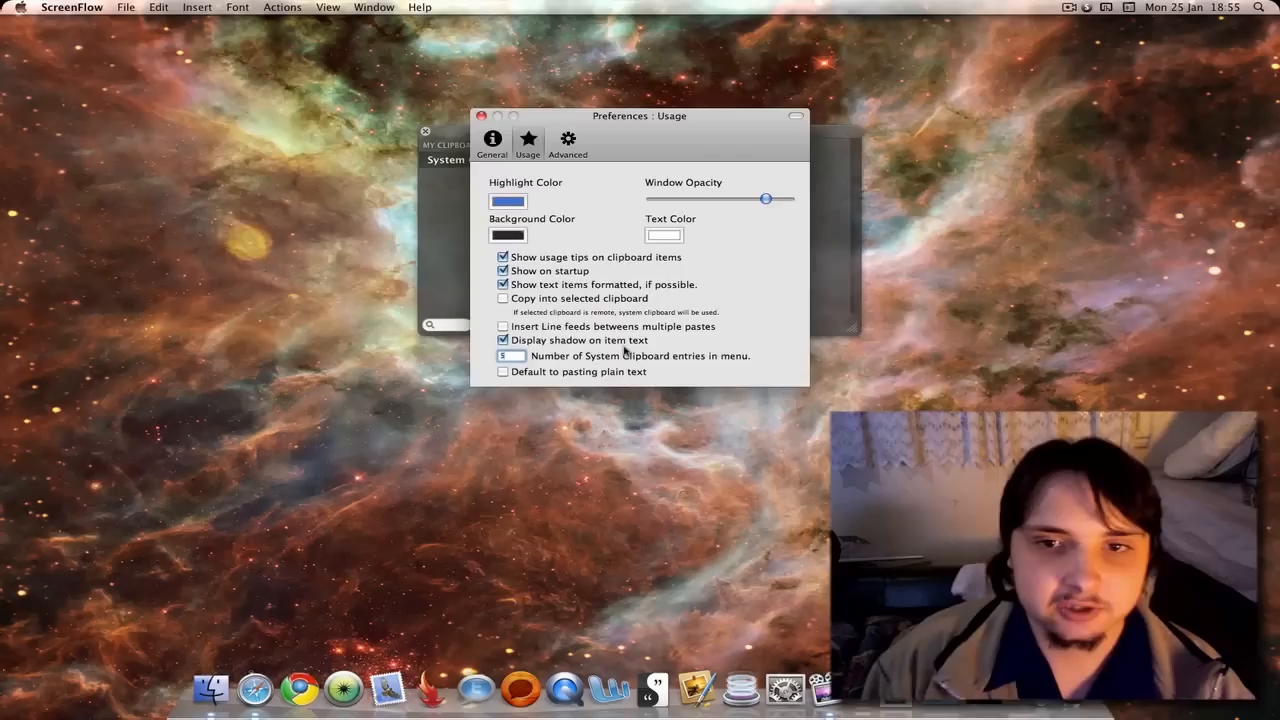
- In Advanced, toggle fixed port range and network lookup back off, then close Preferences
left_click(568, 140)
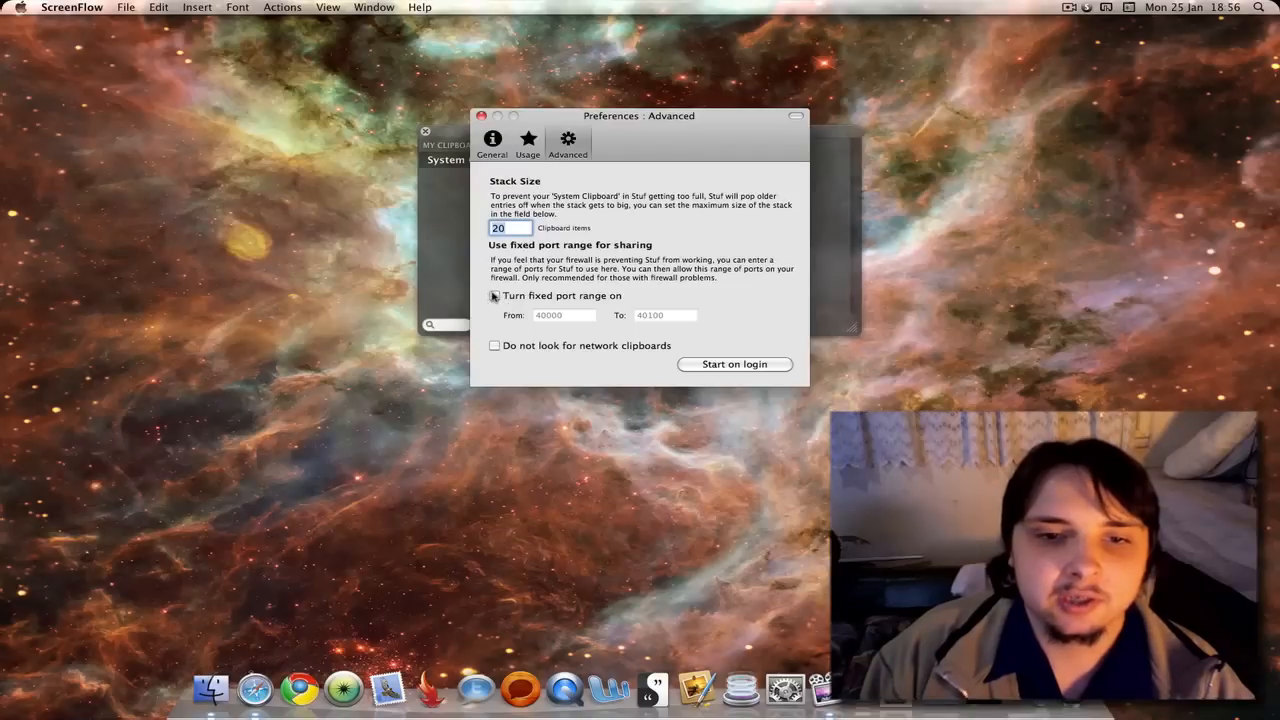
left_click(494, 296)
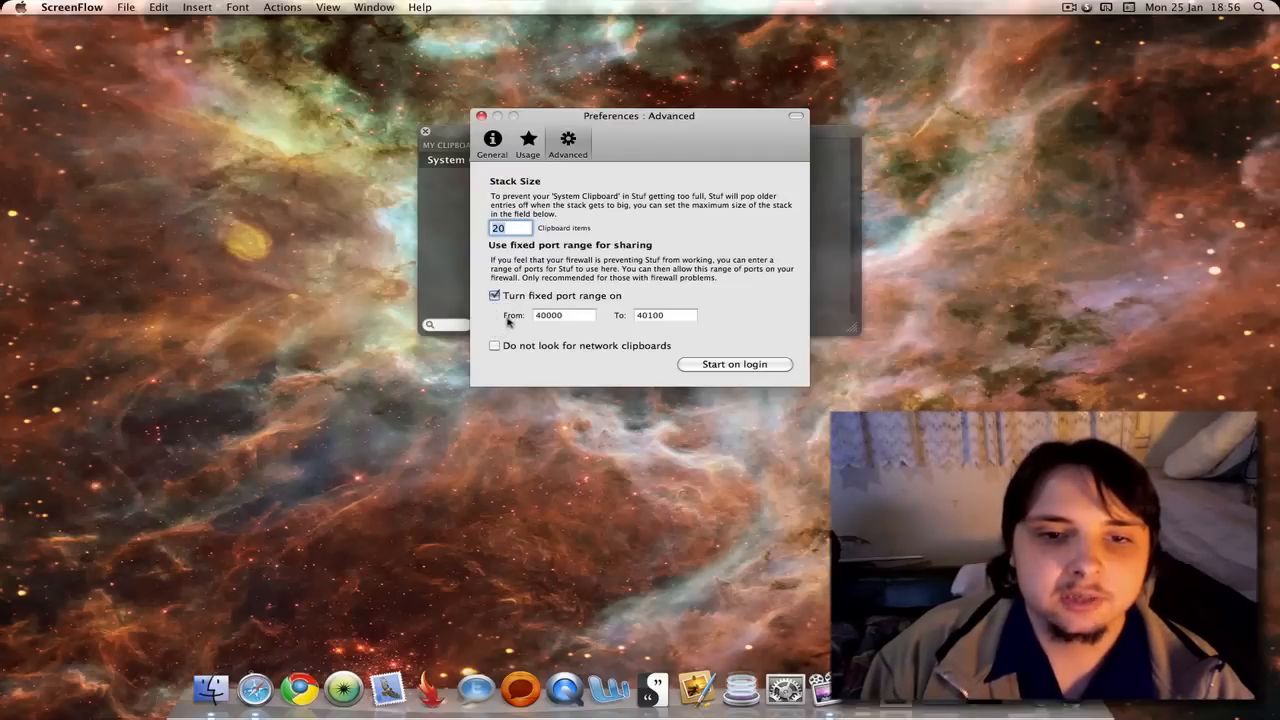
left_click(494, 344)
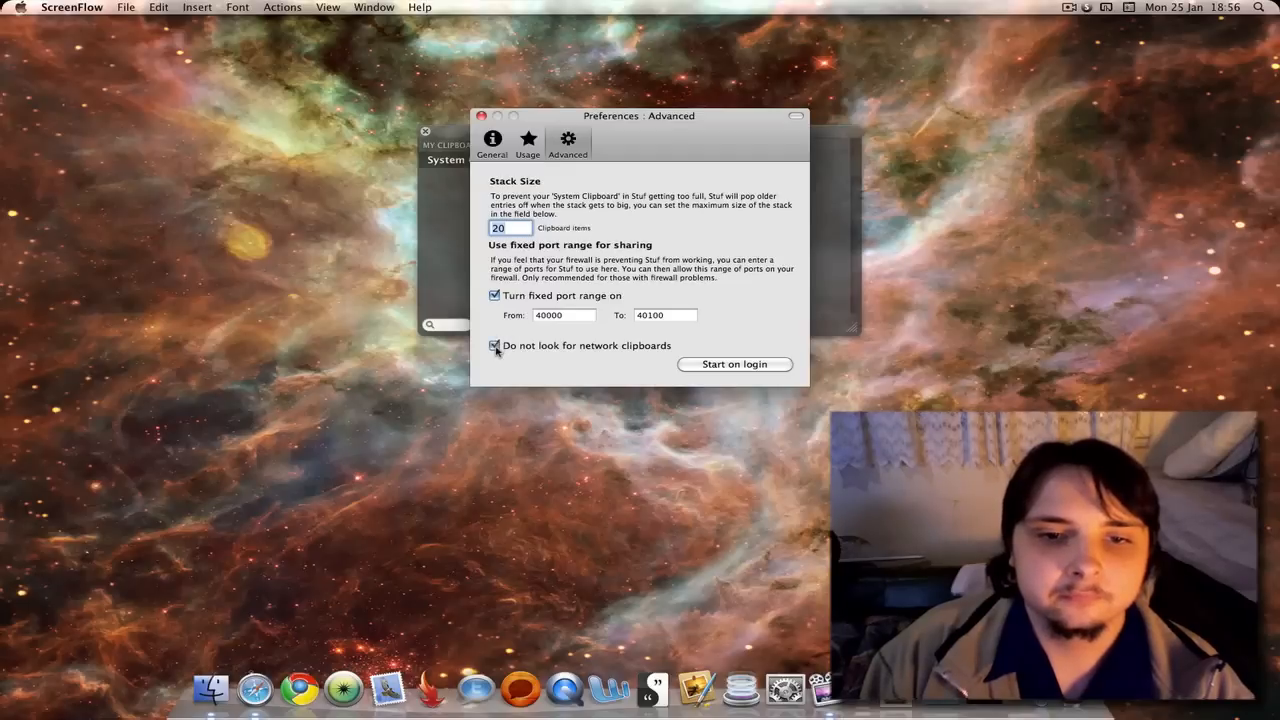
left_click(494, 344)
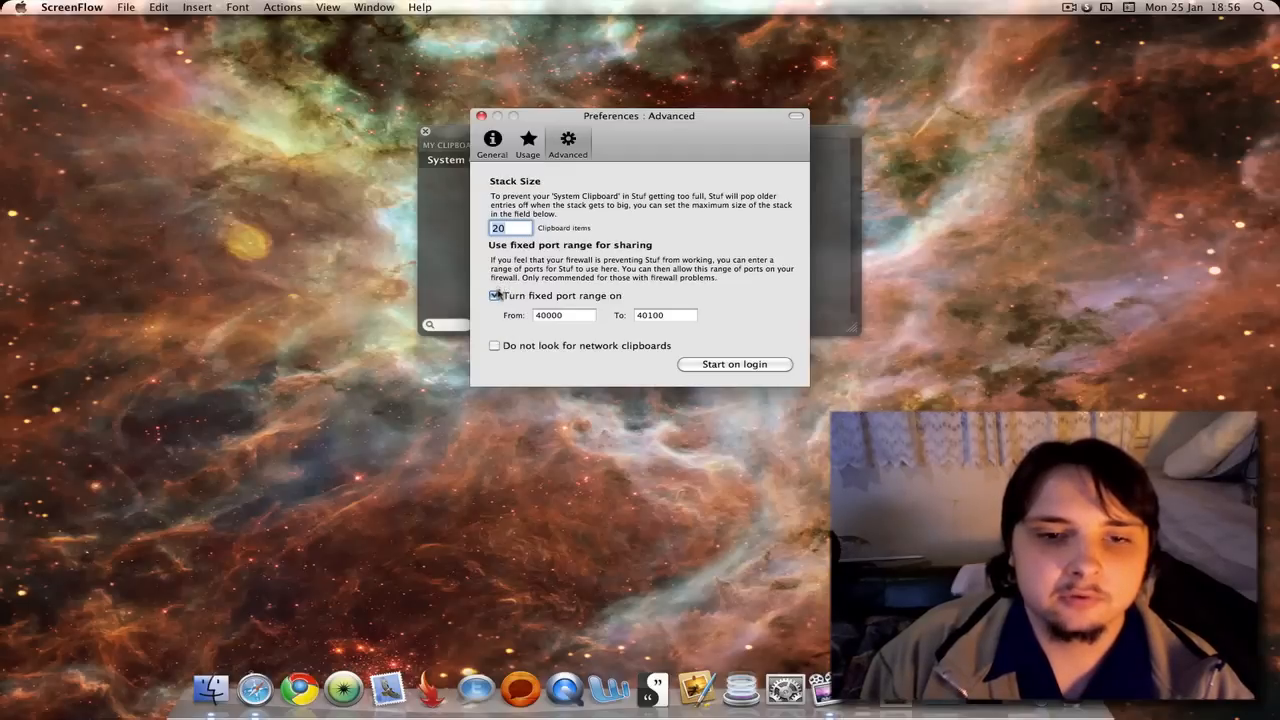
left_click(496, 296)
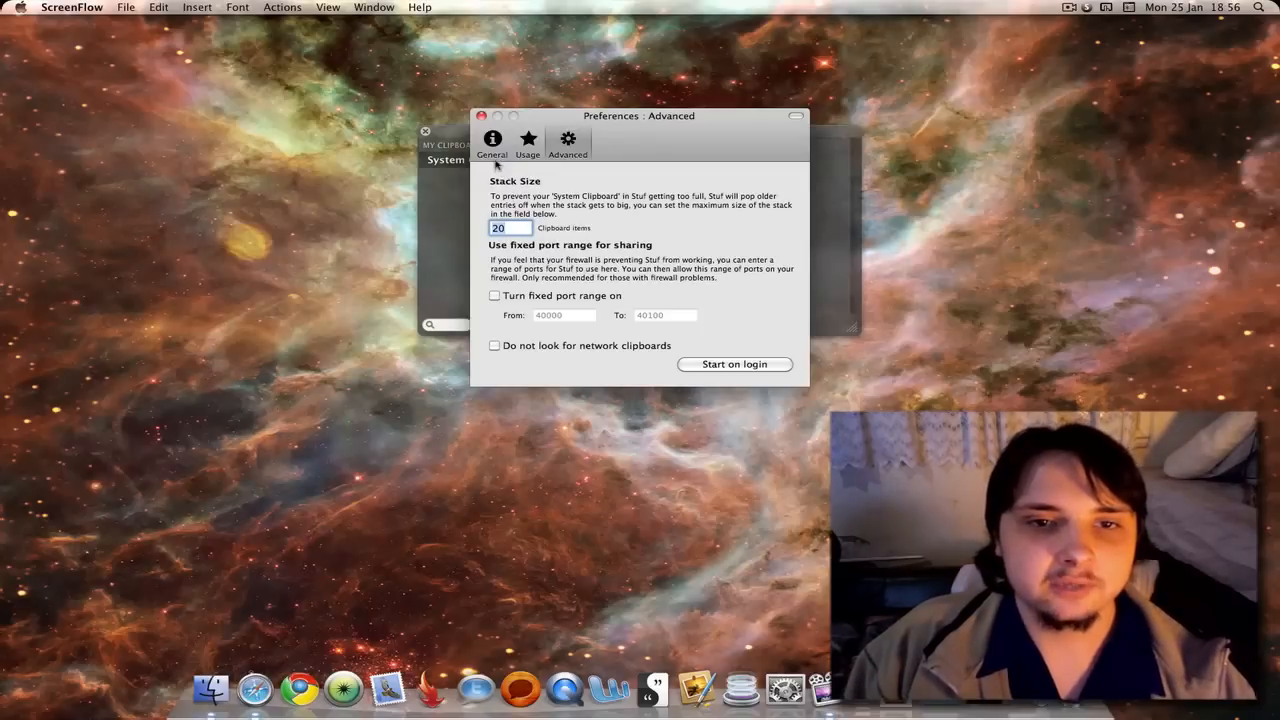
left_click(480, 114)
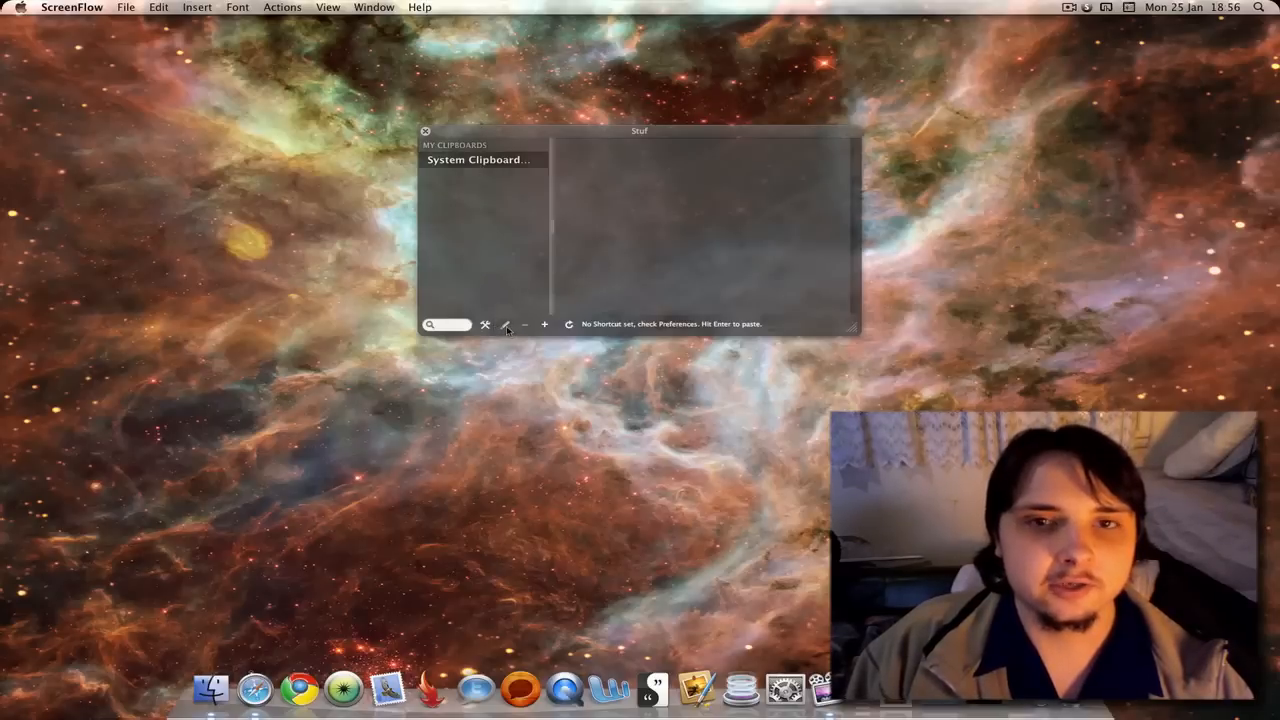
- Rename the clipboard to System Clipboard2, enable sharing on the network, and confirm
left_click(504, 324)
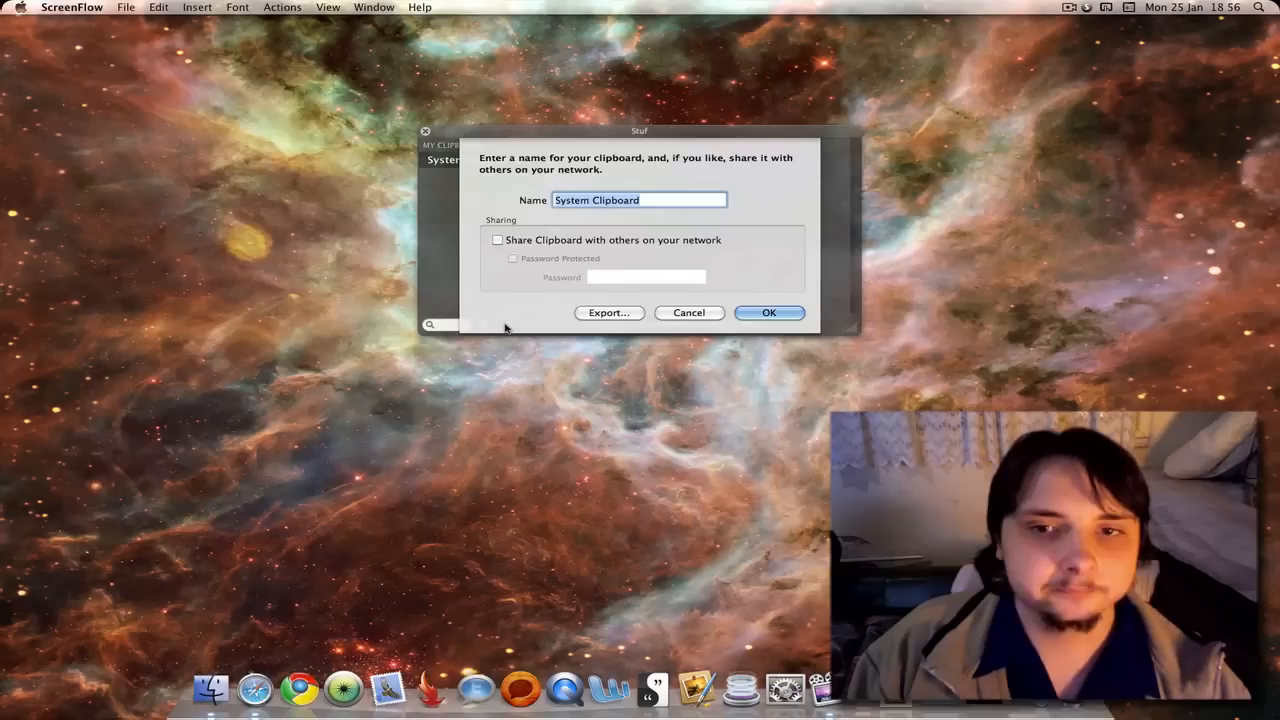
mouse_move(550, 286)
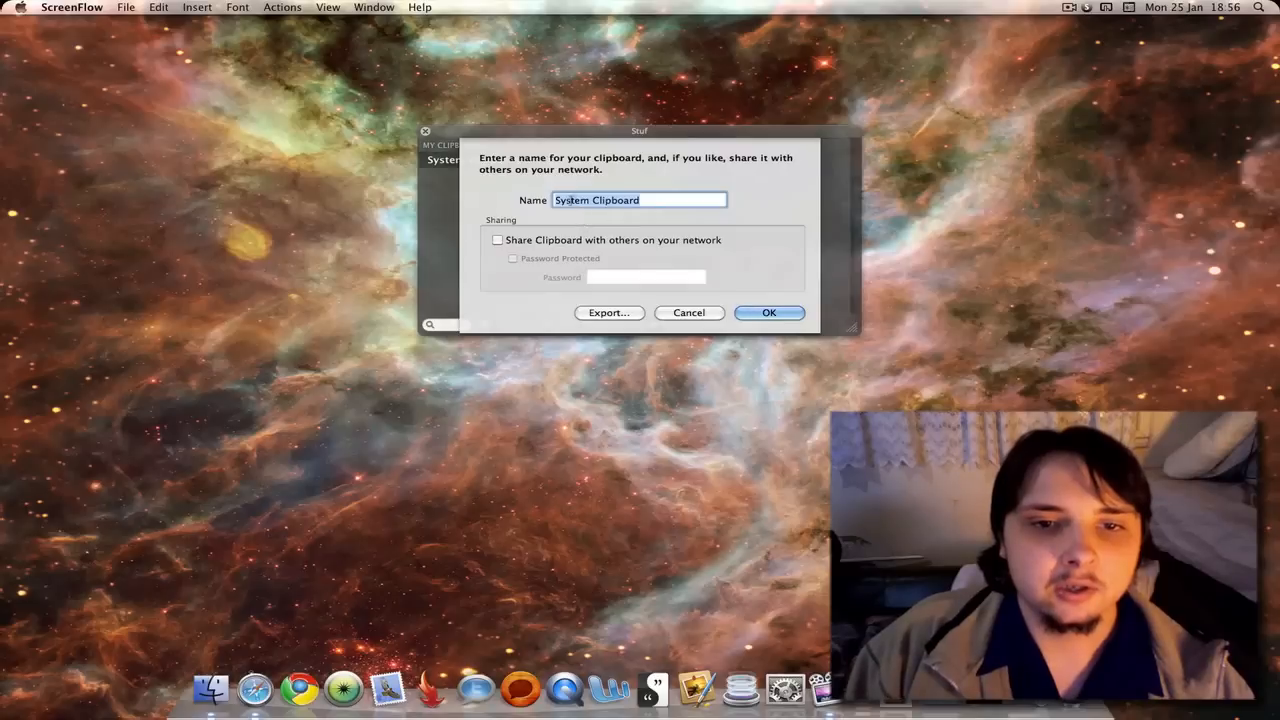
left_click(640, 200)
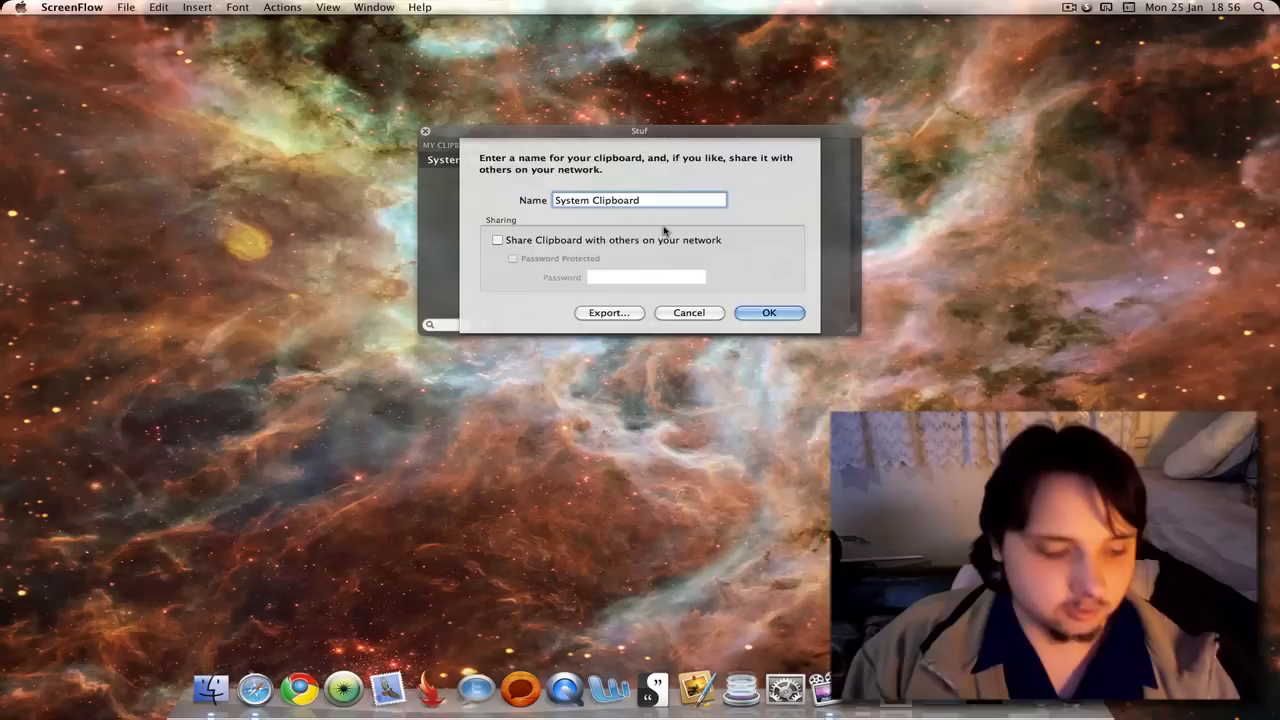
type("2")
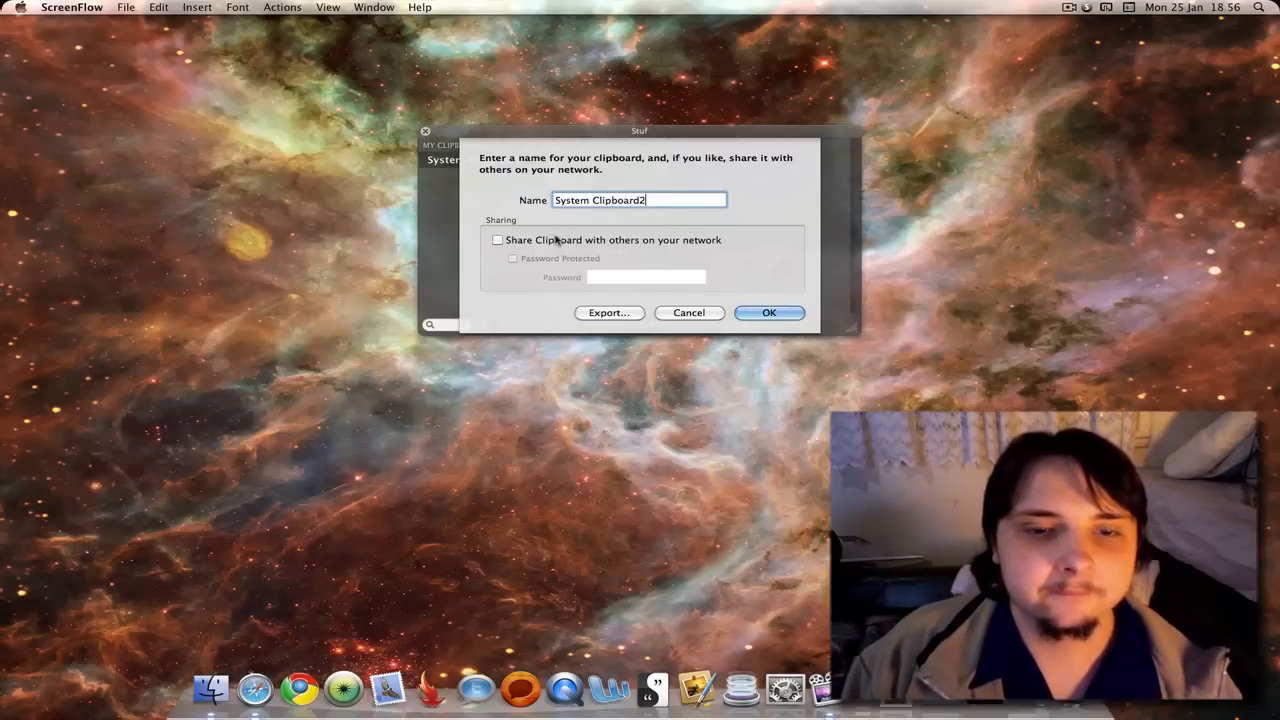
left_click(496, 240)
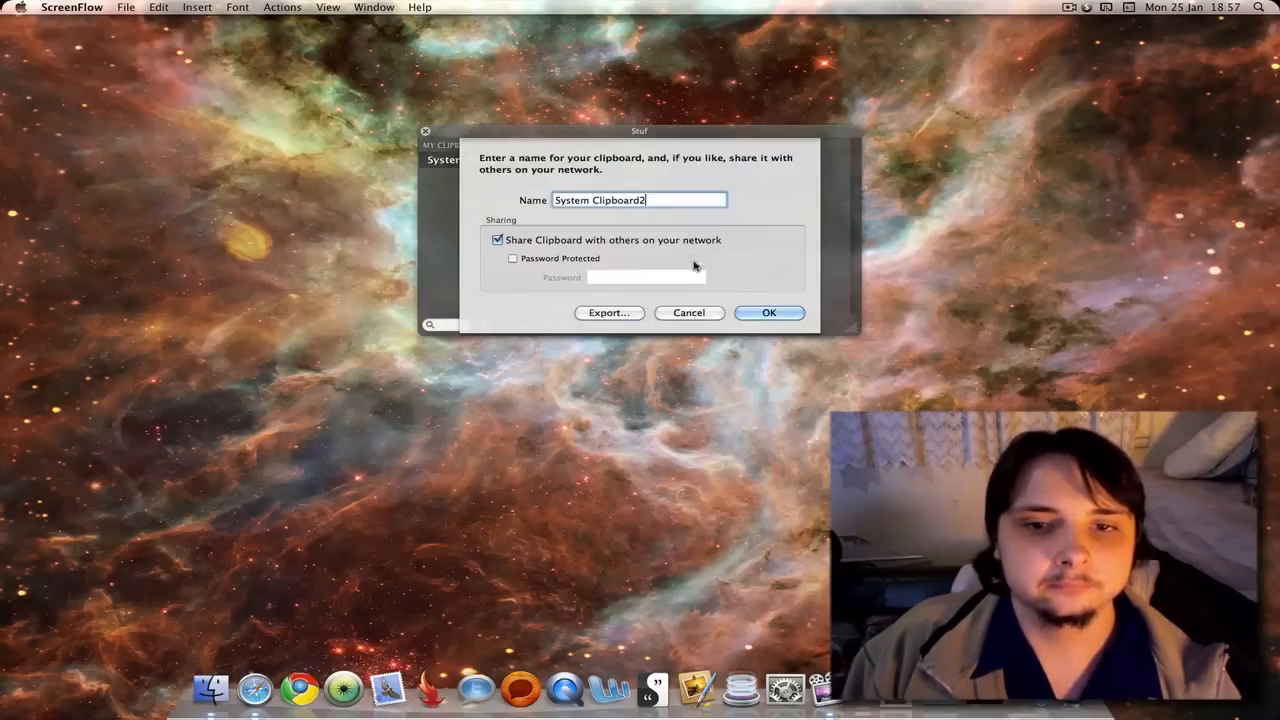
left_click(768, 312)
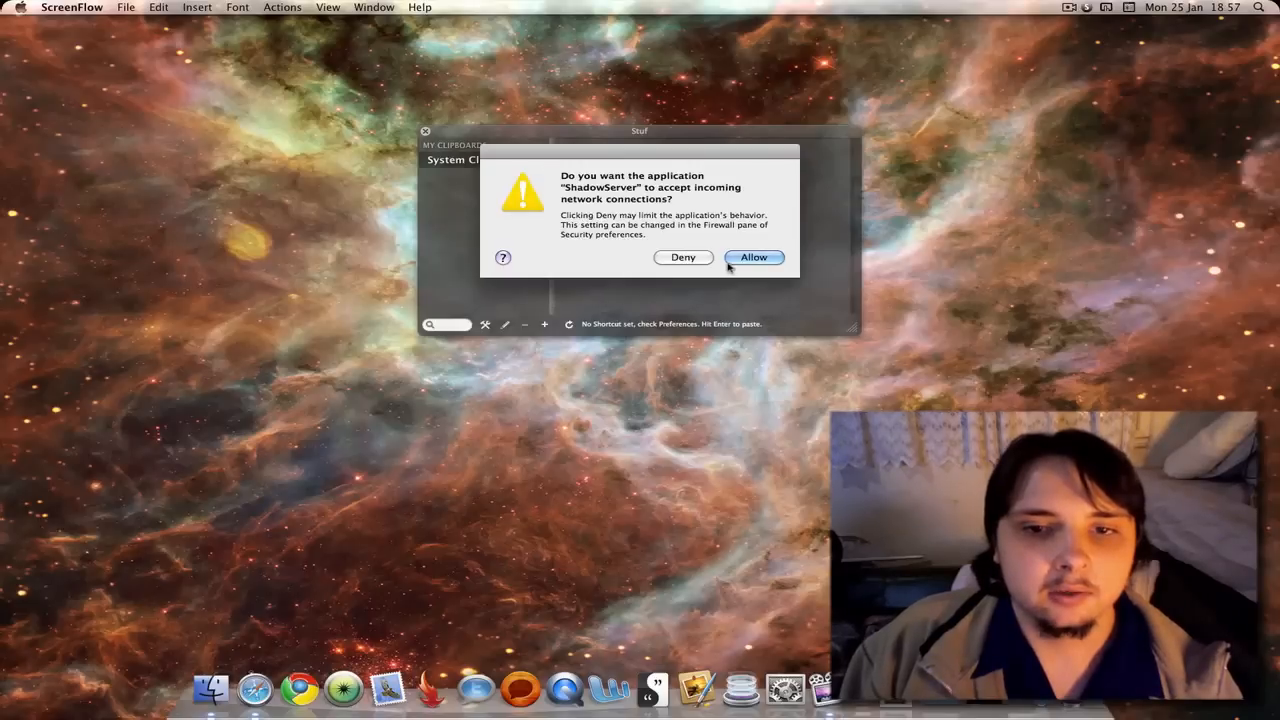
- Allow ShadowServer incoming connections and select the shared System Clipboard2 entry
left_click(752, 256)
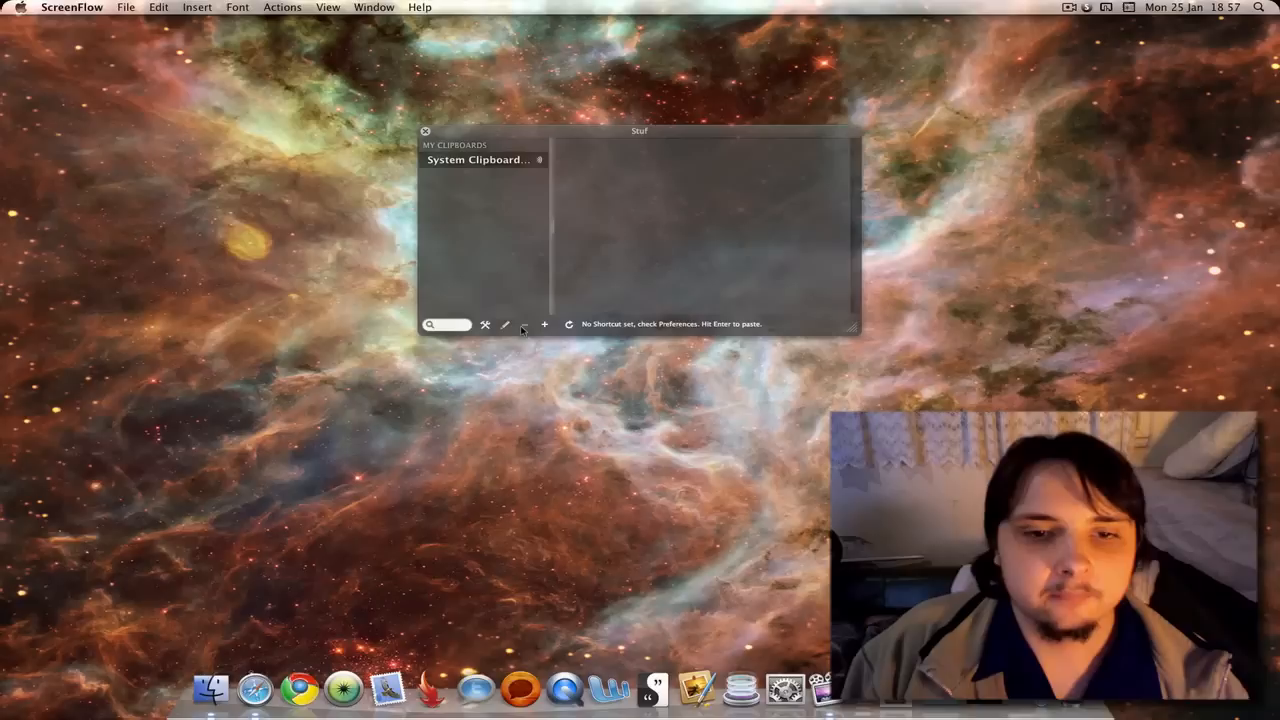
left_click(544, 324)
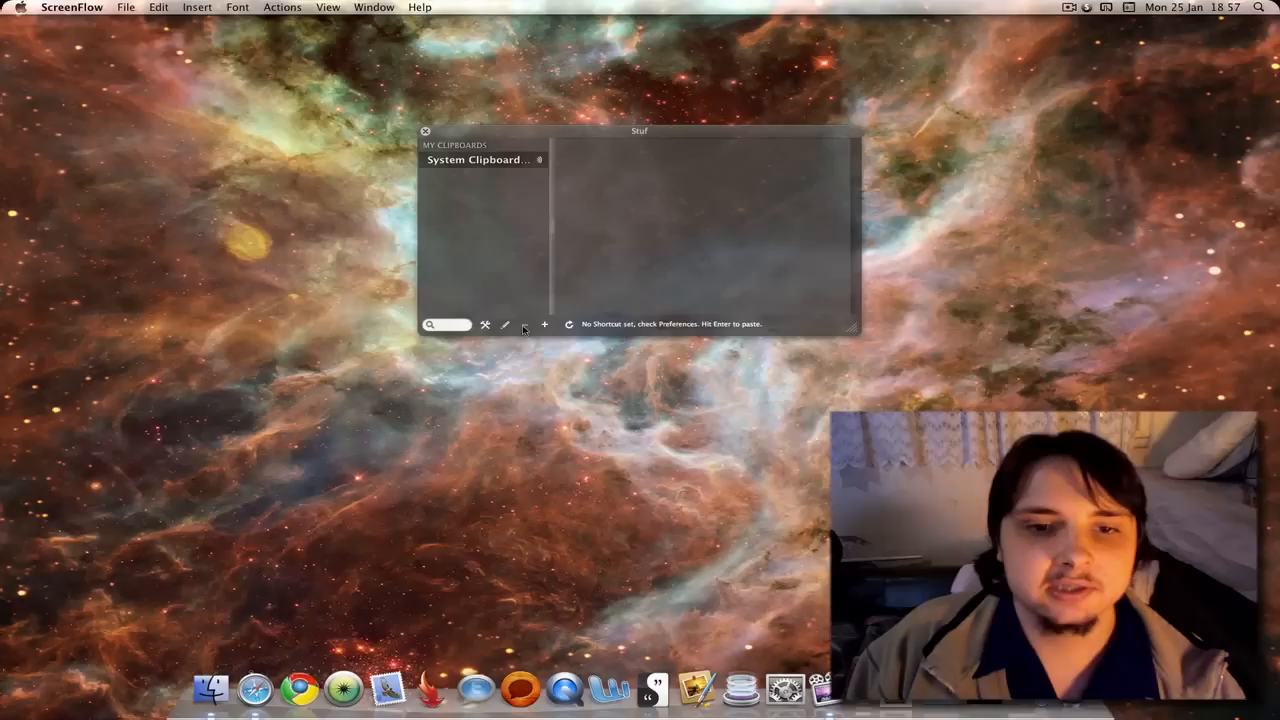
mouse_move(530, 356)
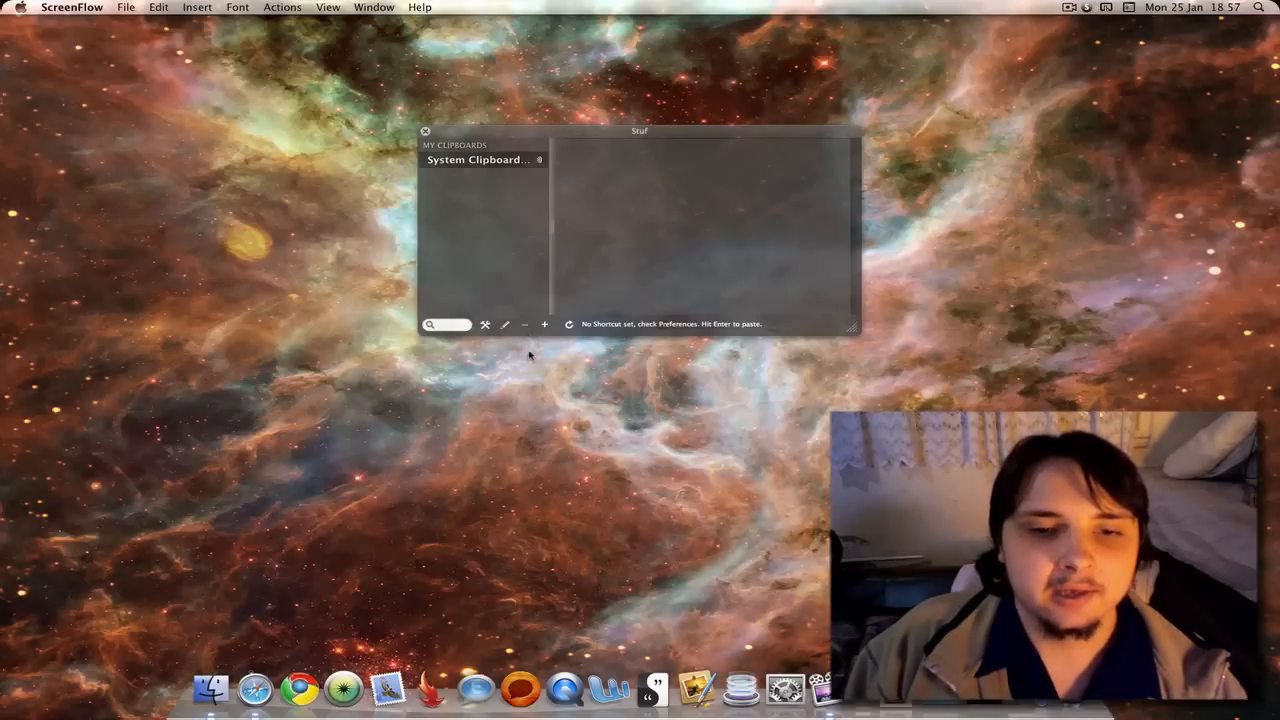
left_click(480, 160)
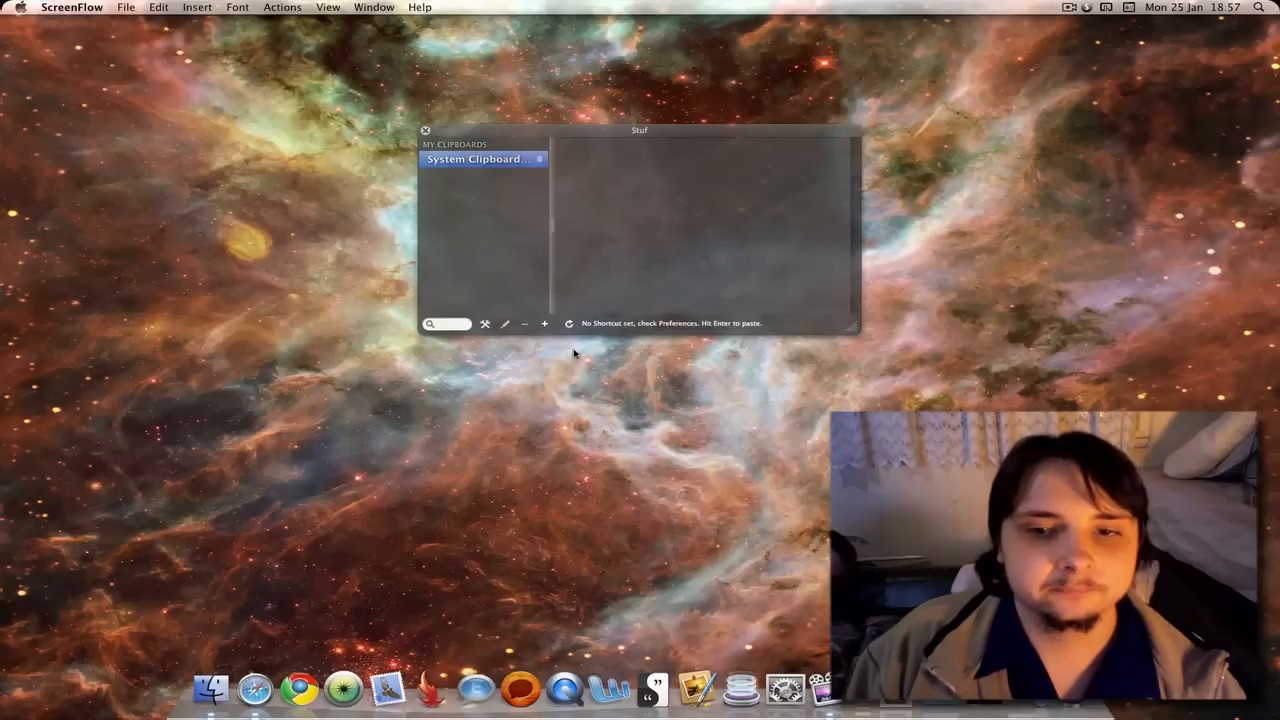
mouse_move(652, 218)
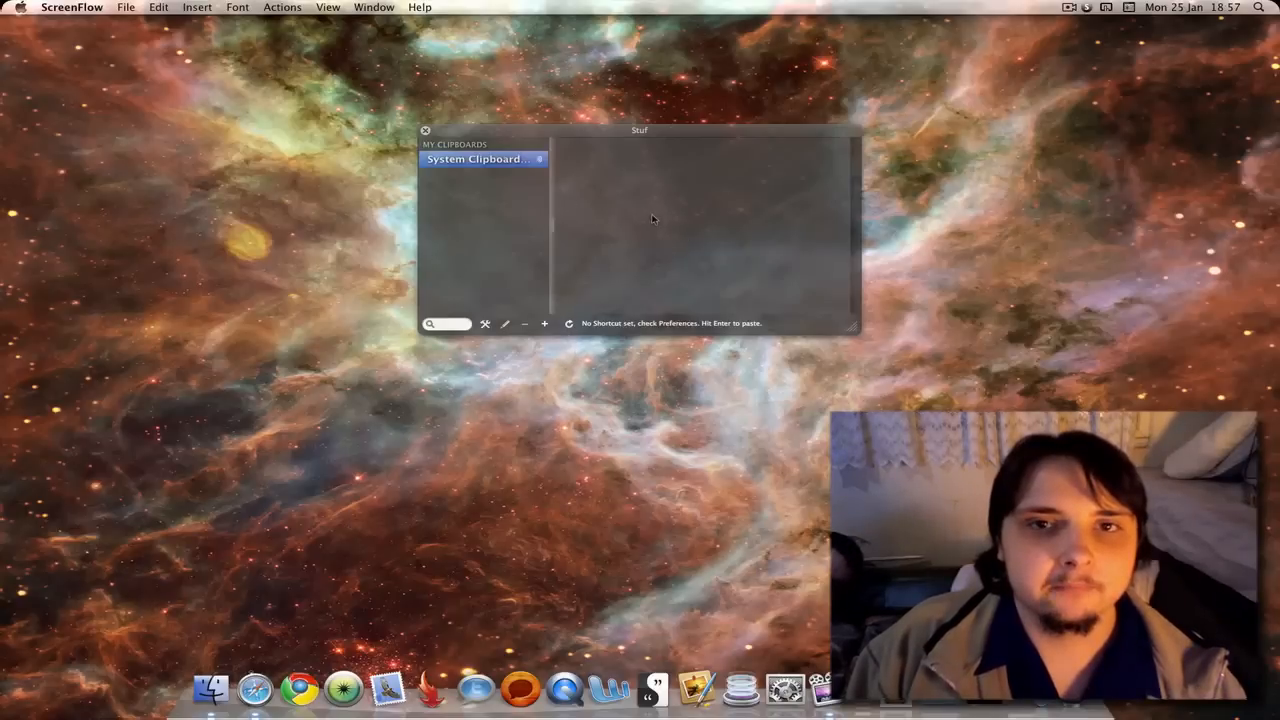
mouse_move(612, 220)
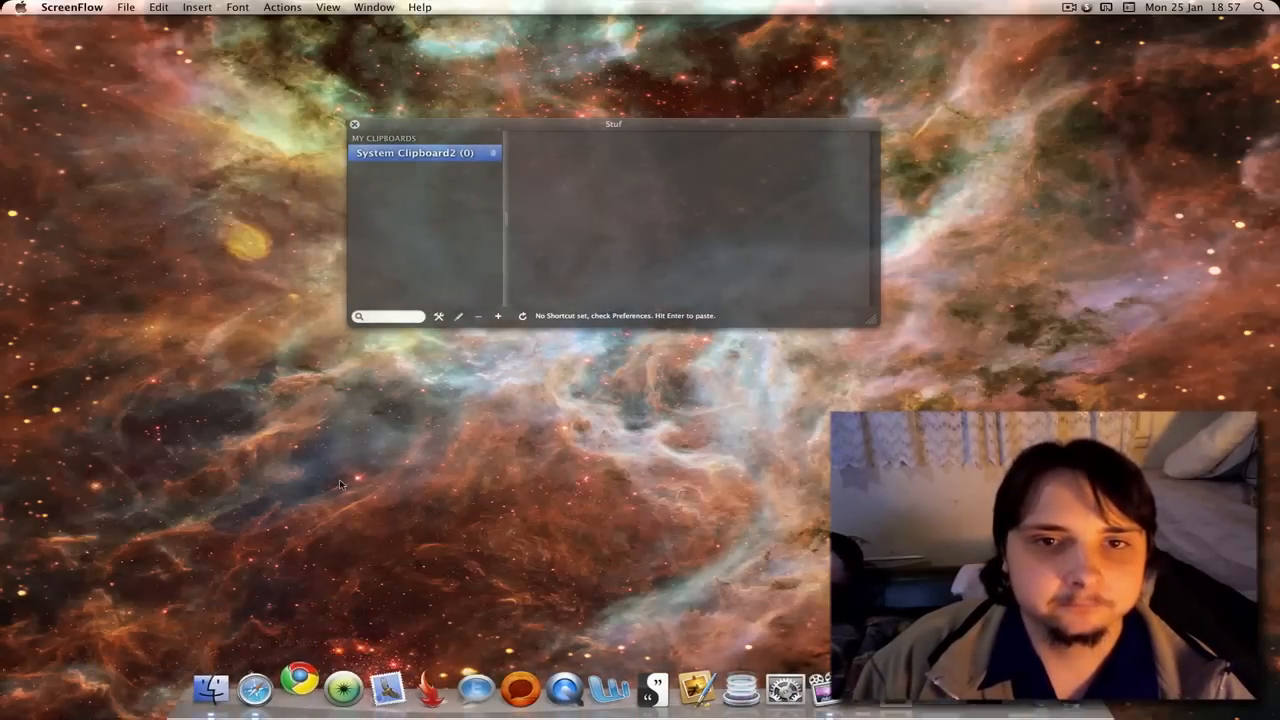
- Switch to the BBC homepage in Chrome and copy the Classic Serial radio listing text
left_click(300, 688)
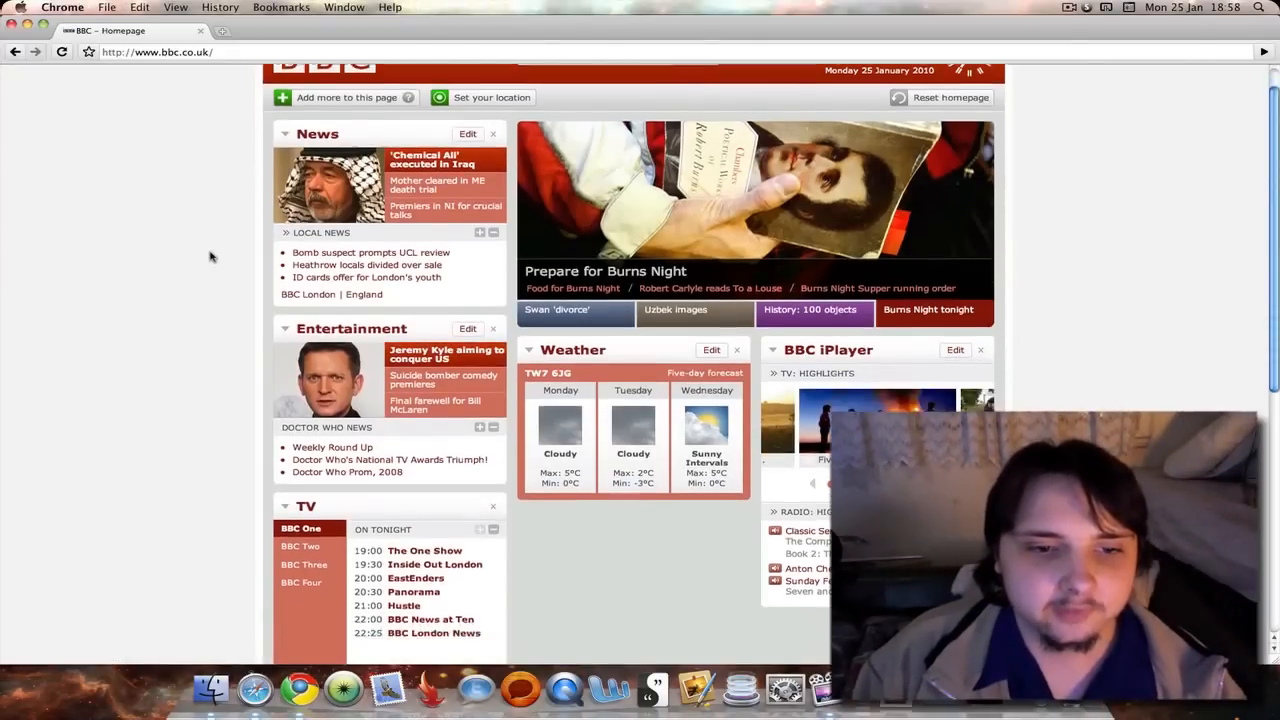
scroll("down", 3)
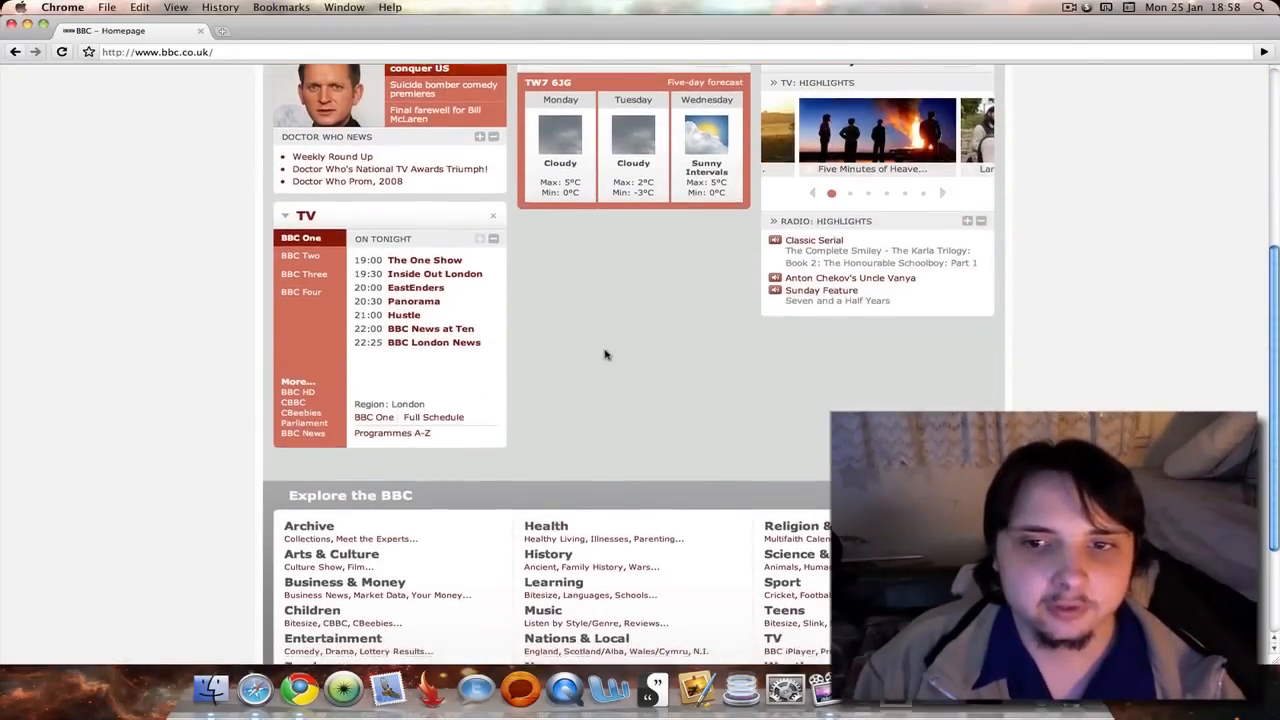
scroll("up", 3)
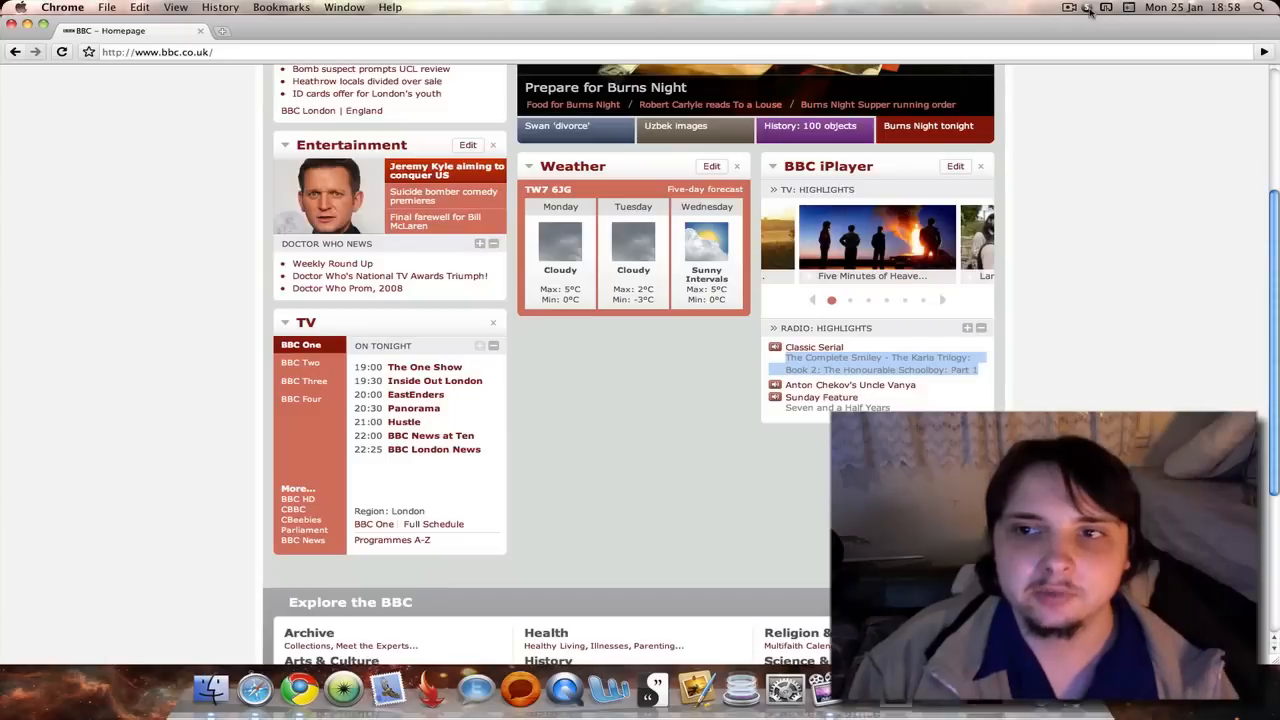
- Bring up Stuf's menu over the BBC homepage scrolled back to the top
left_click(1088, 8)
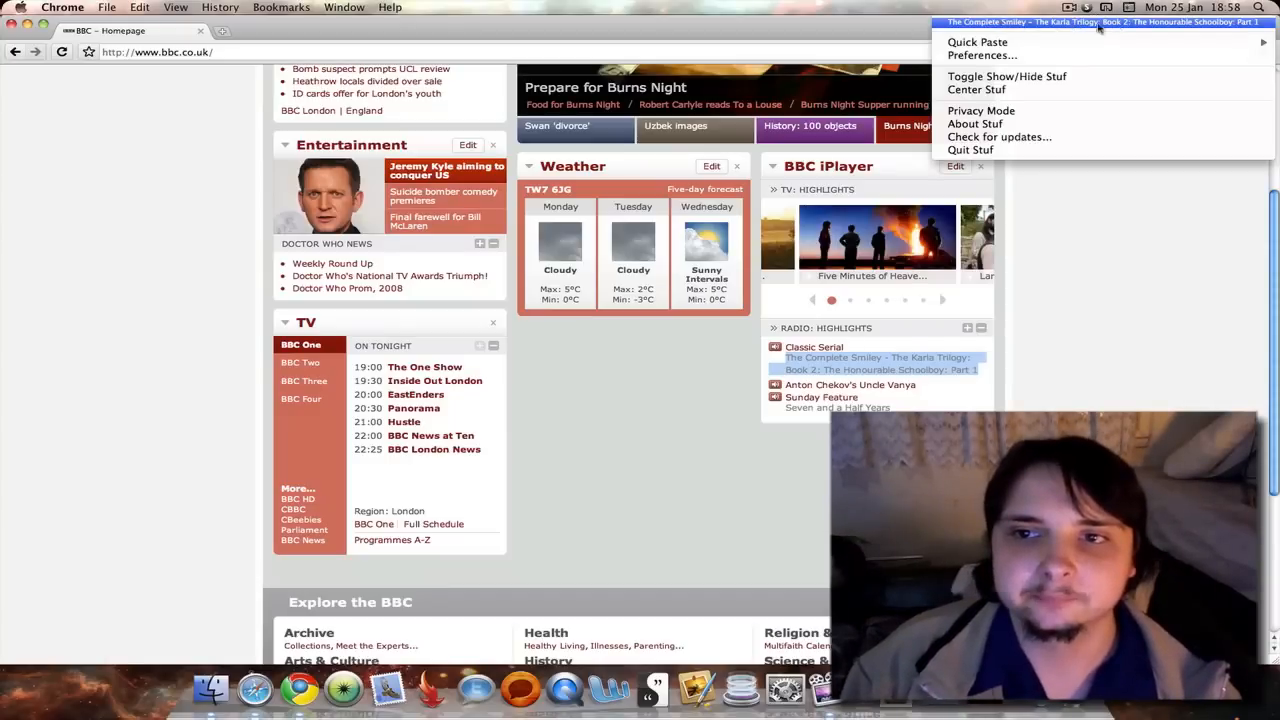
mouse_move(976, 42)
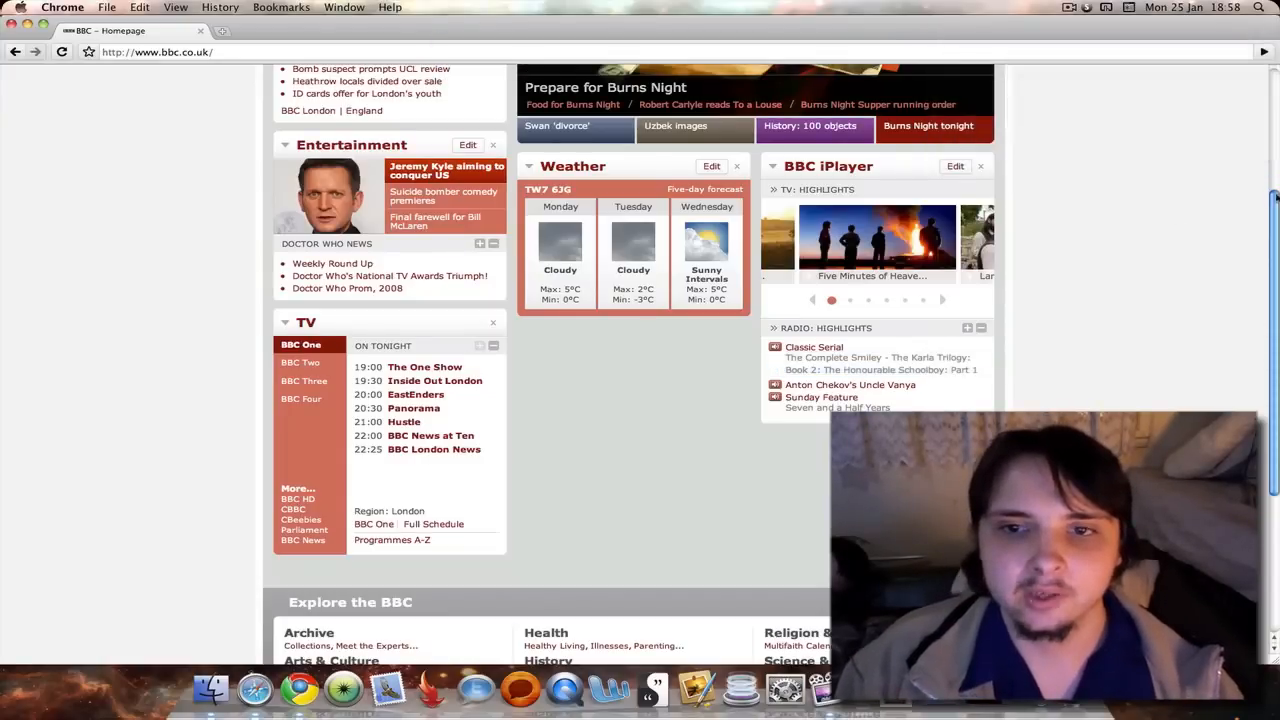
scroll("up", 3)
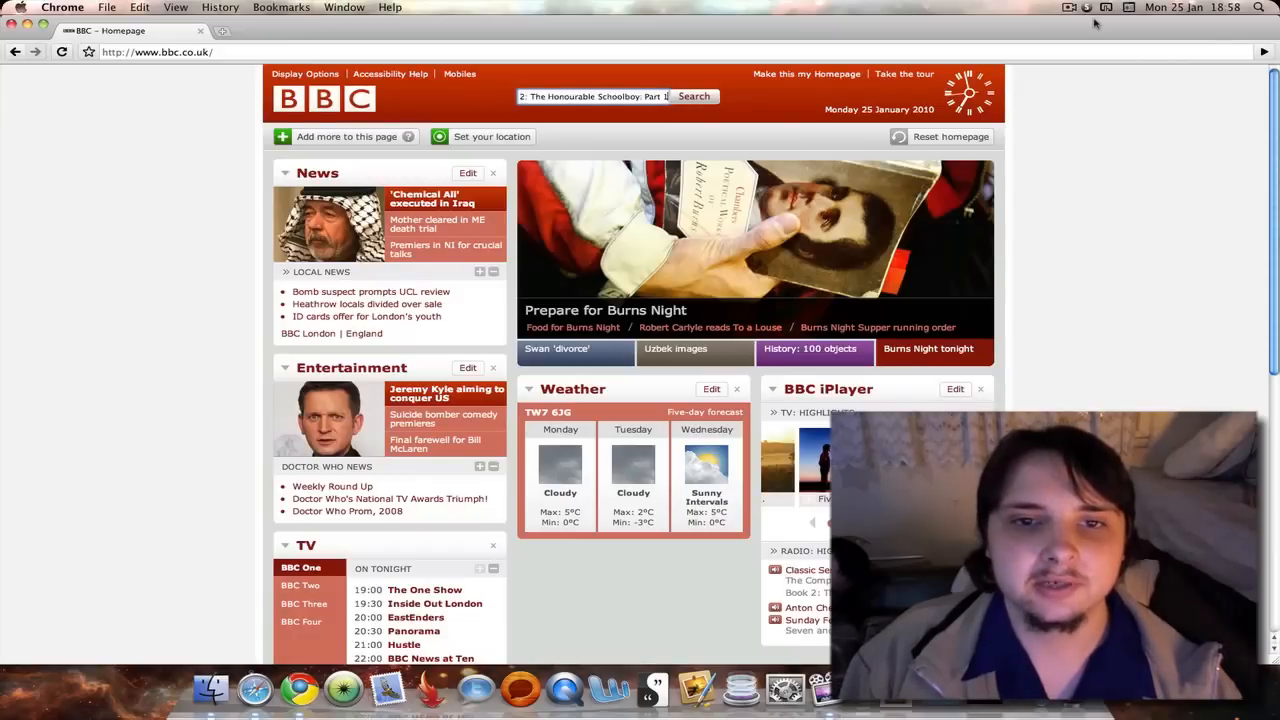
mouse_move(1096, 46)
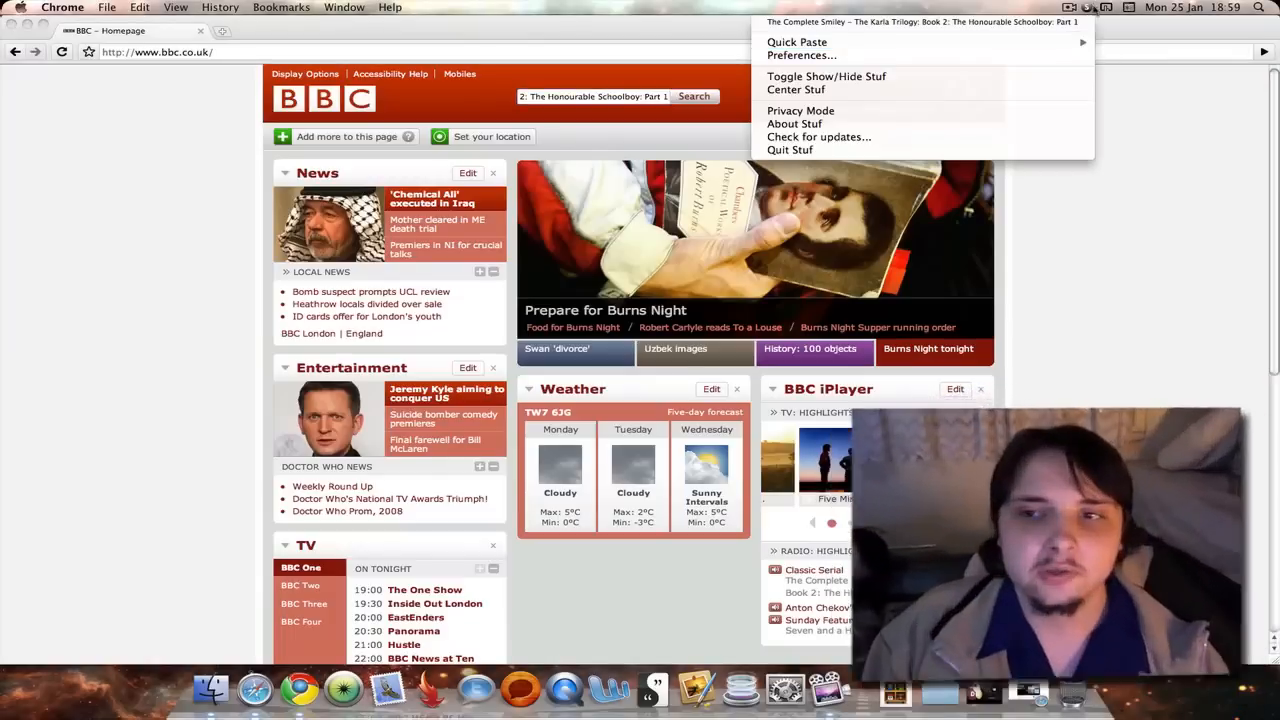
mouse_move(796, 88)
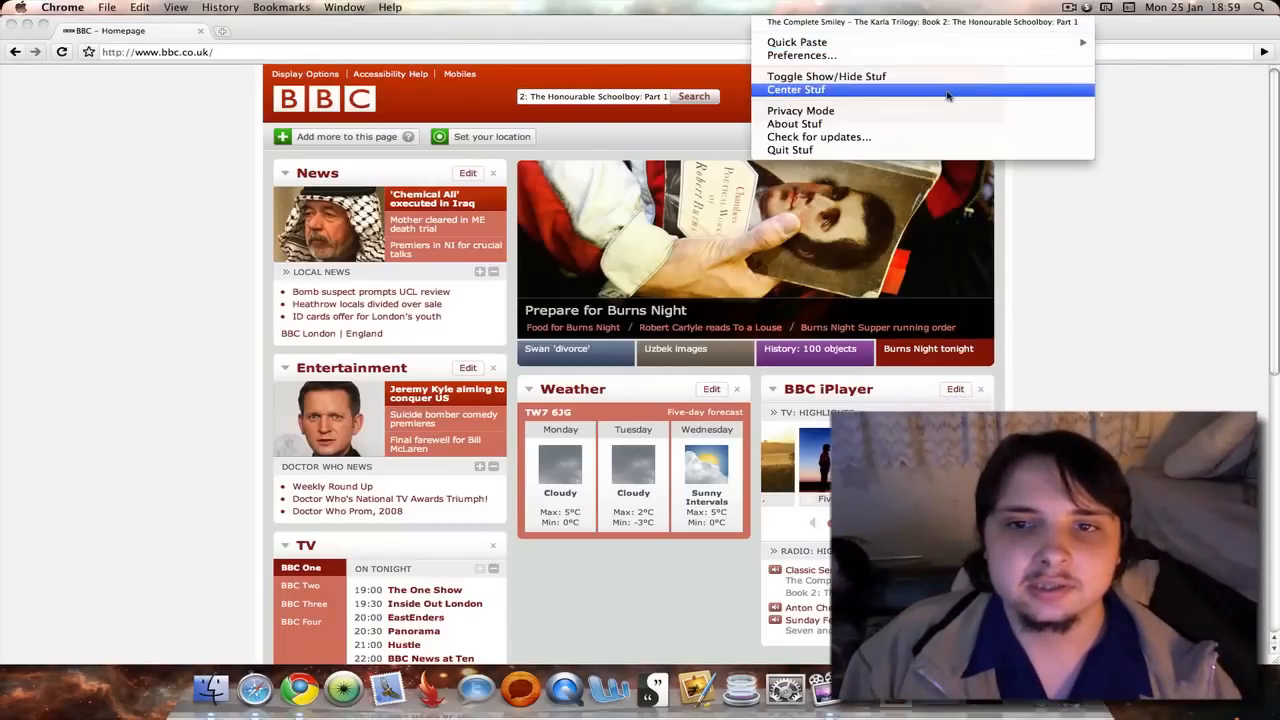
- Centre the Stuf window on screen showing System Clipboard2 with the copied text
left_click(796, 90)
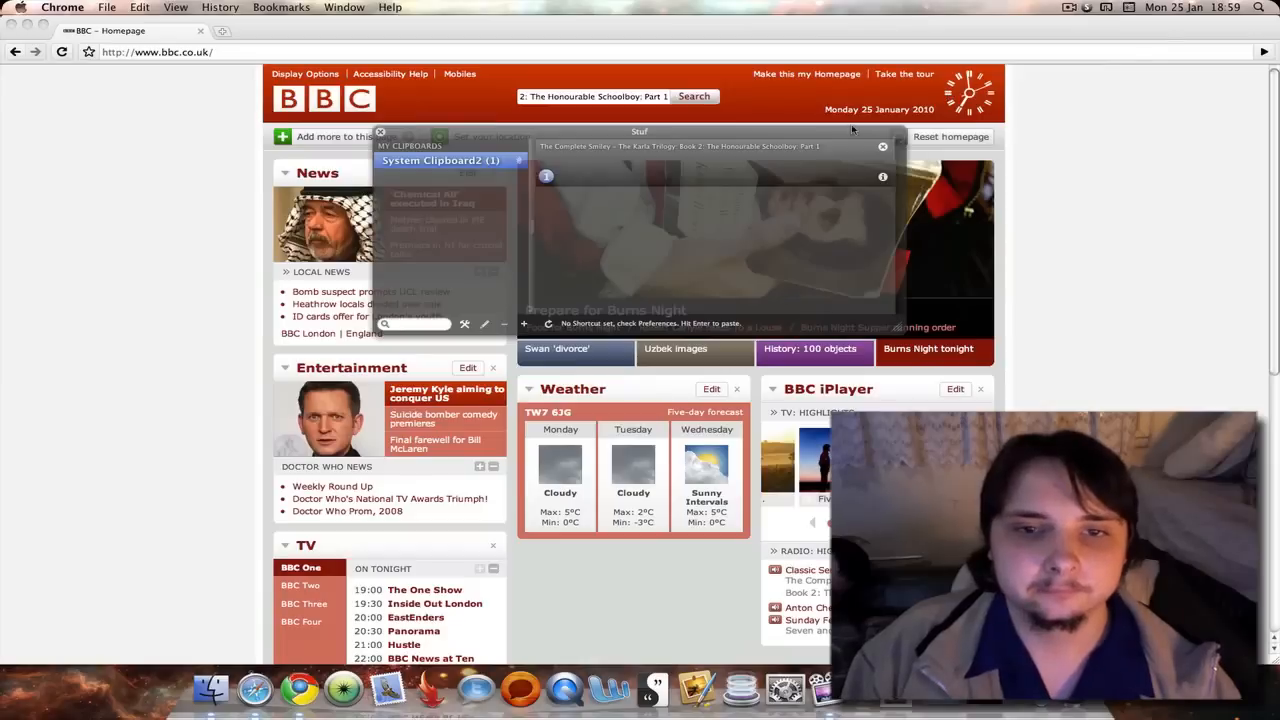
mouse_move(524, 206)
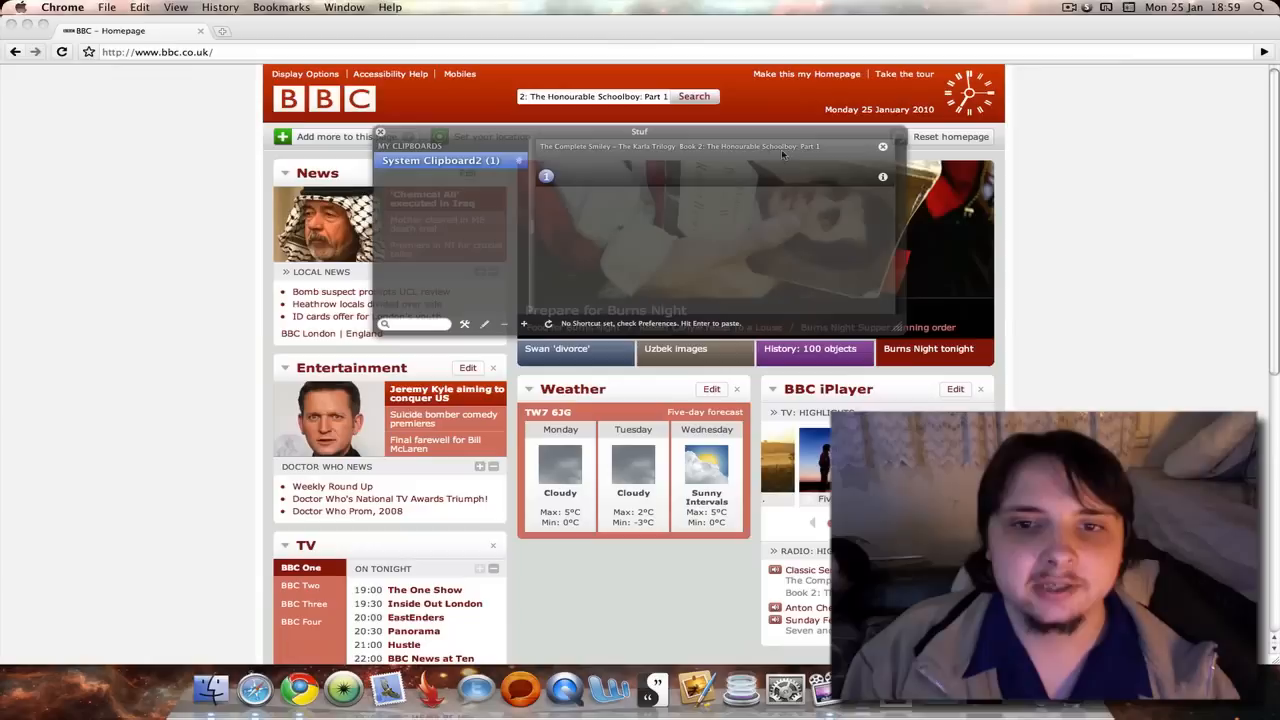
mouse_move(724, 156)
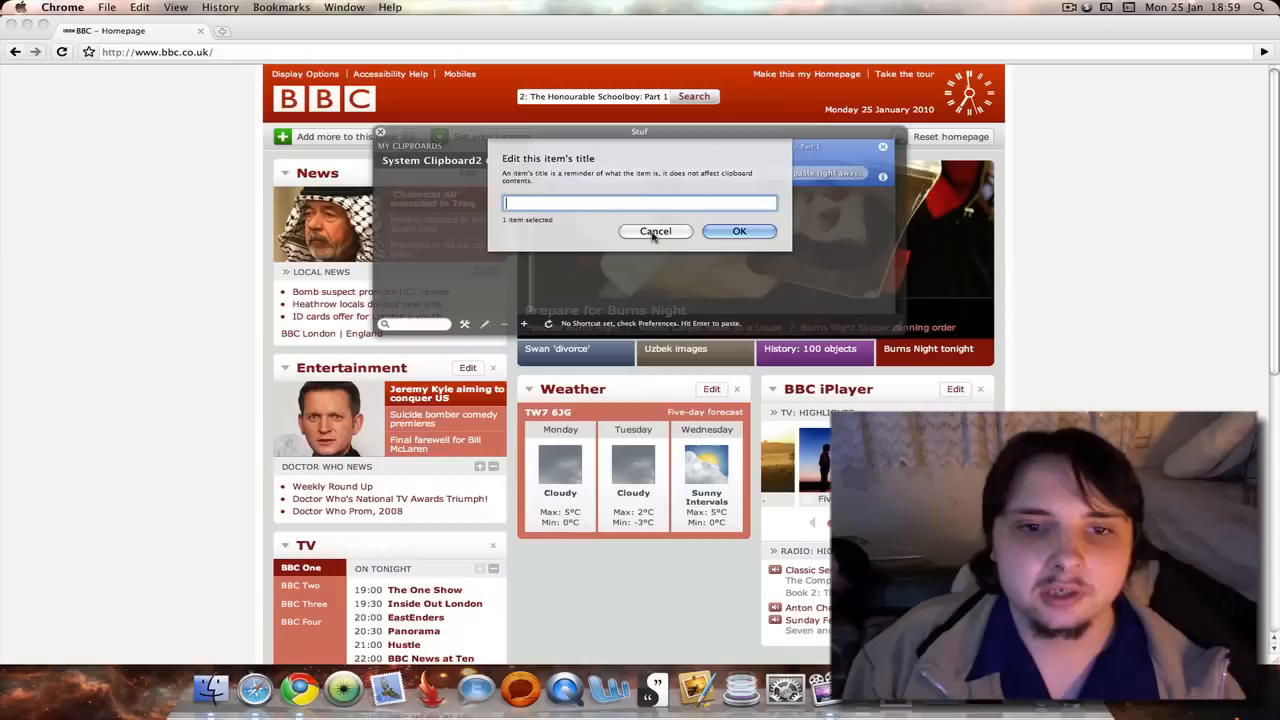
- Cancel the title edit and delete the stored Classic Serial item, leaving System Clipboard2 empty
left_click(656, 232)
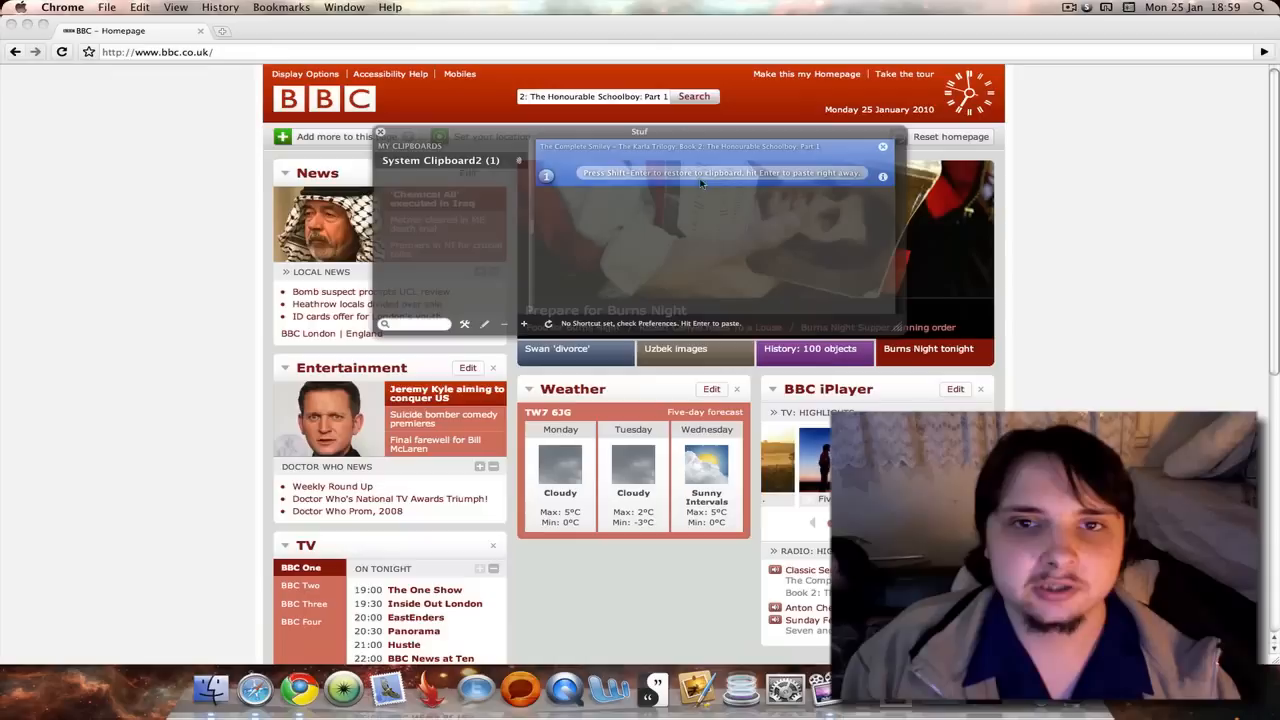
mouse_move(700, 198)
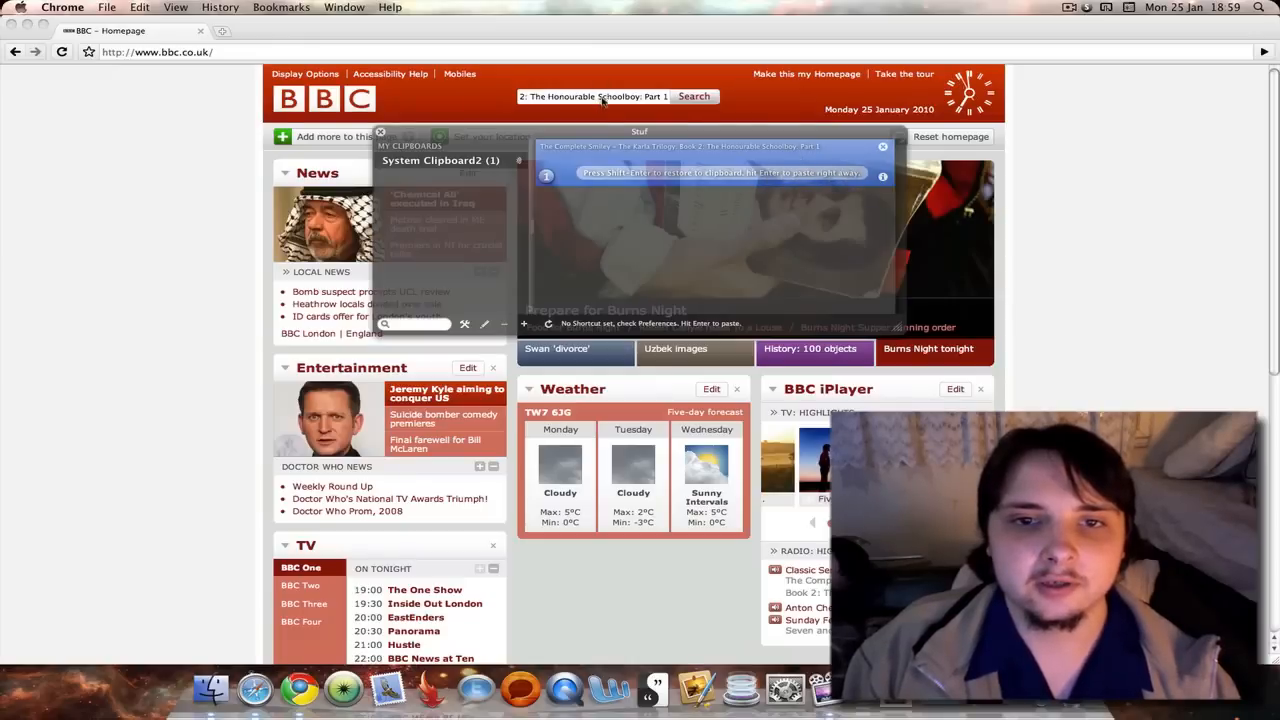
mouse_move(612, 210)
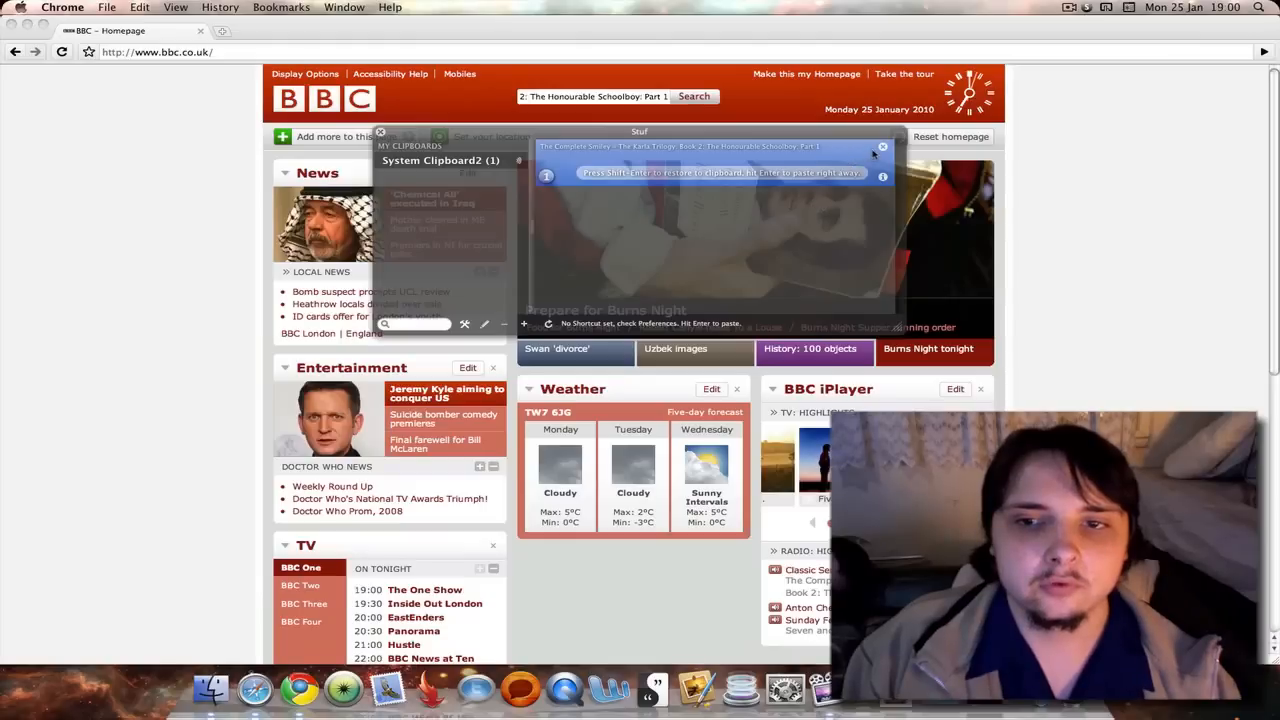
mouse_move(882, 148)
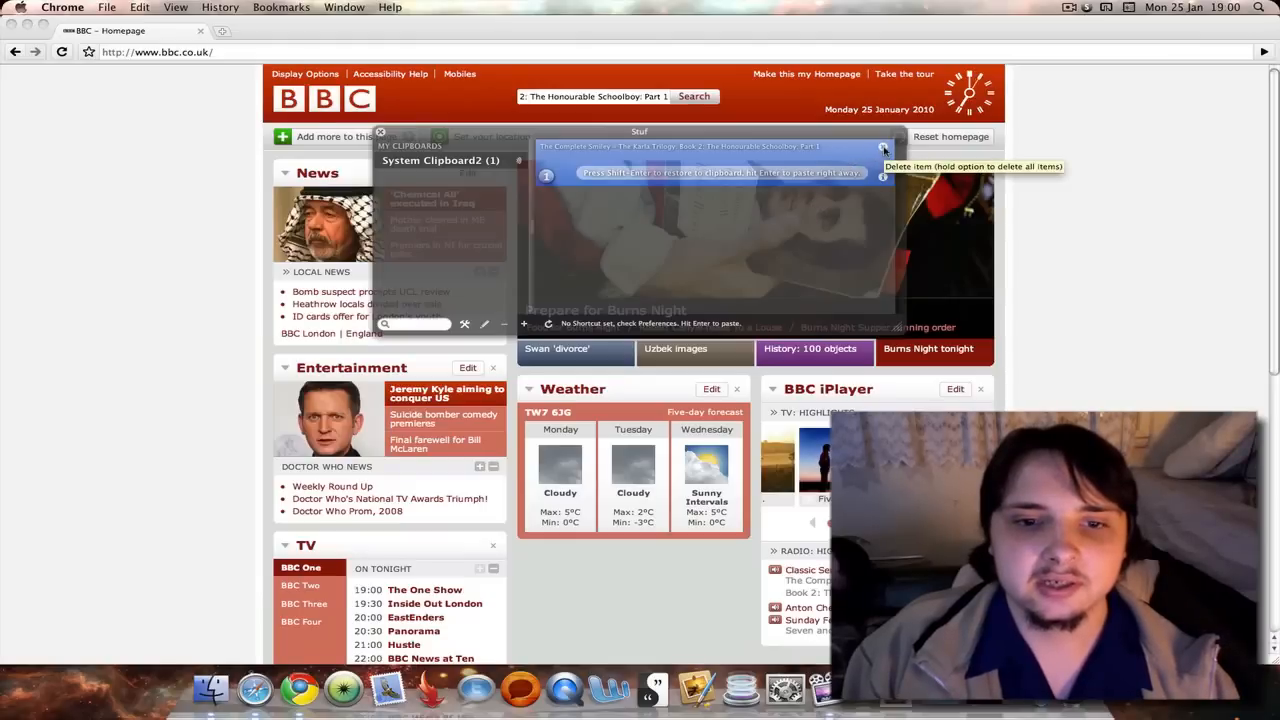
left_click(882, 146)
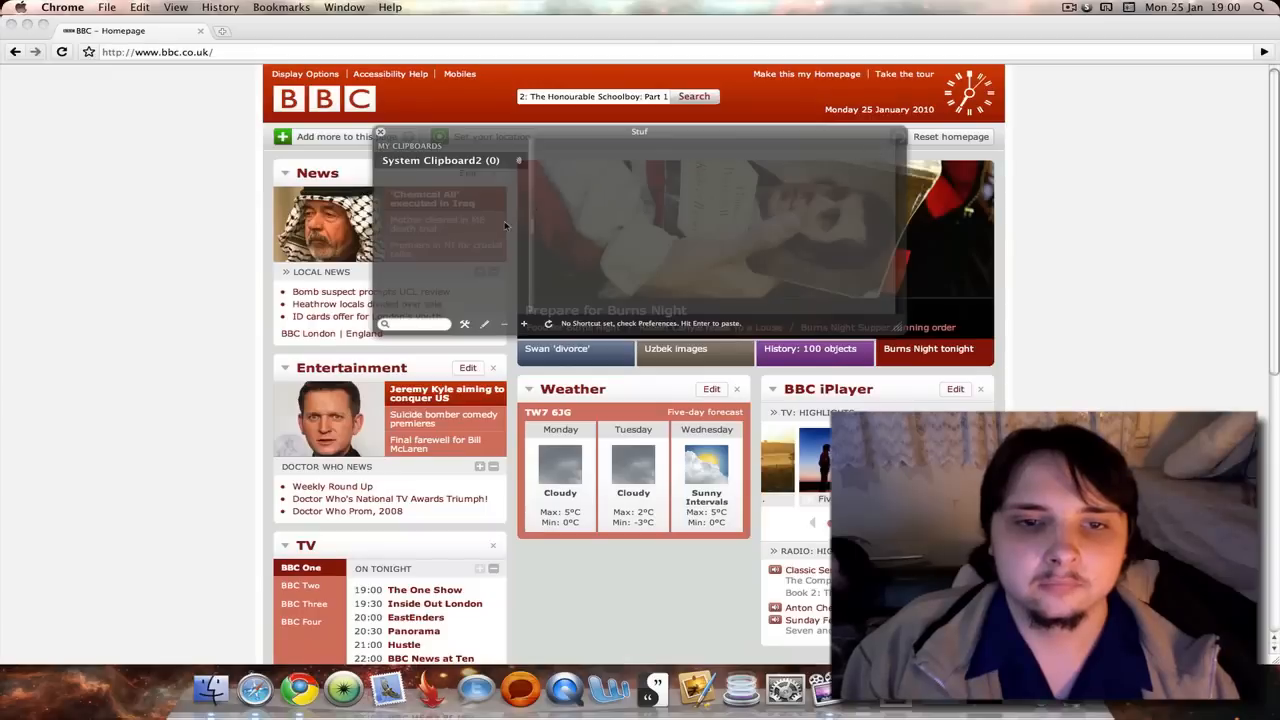
mouse_move(396, 148)
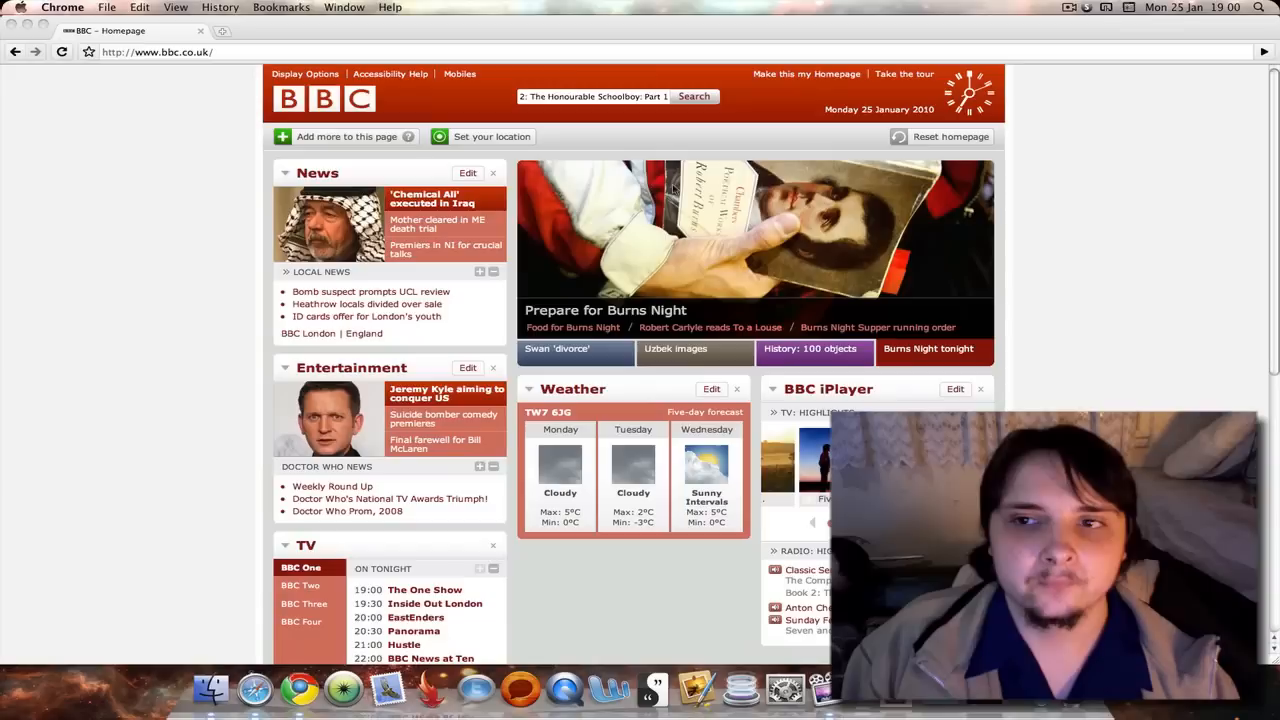
- Show the About Stuf box for version 1.55 and close it
left_click(1092, 8)
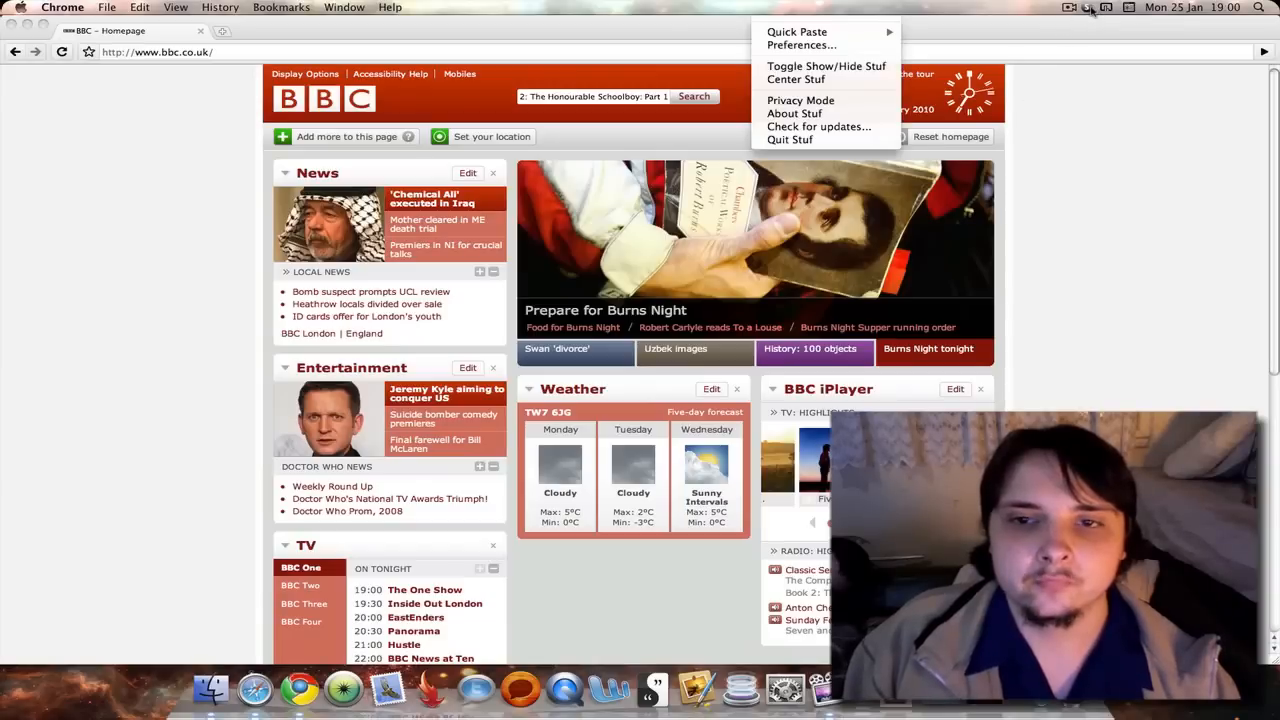
mouse_move(818, 126)
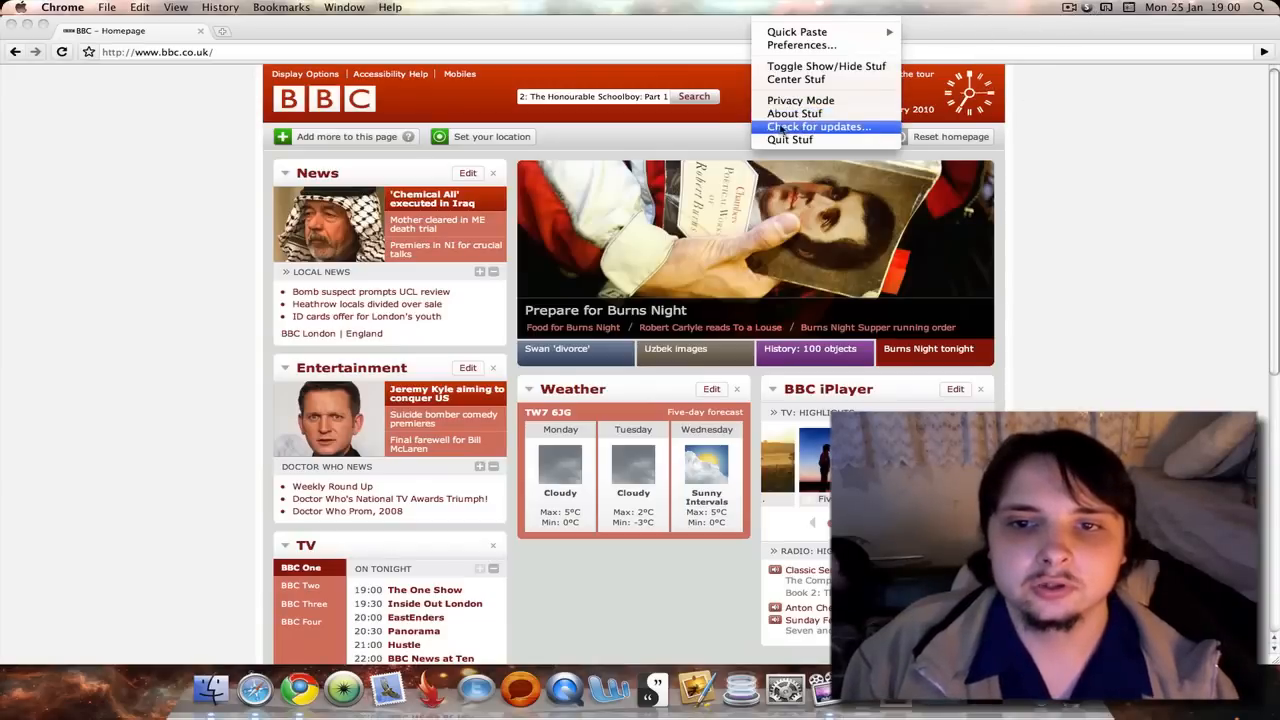
left_click(792, 112)
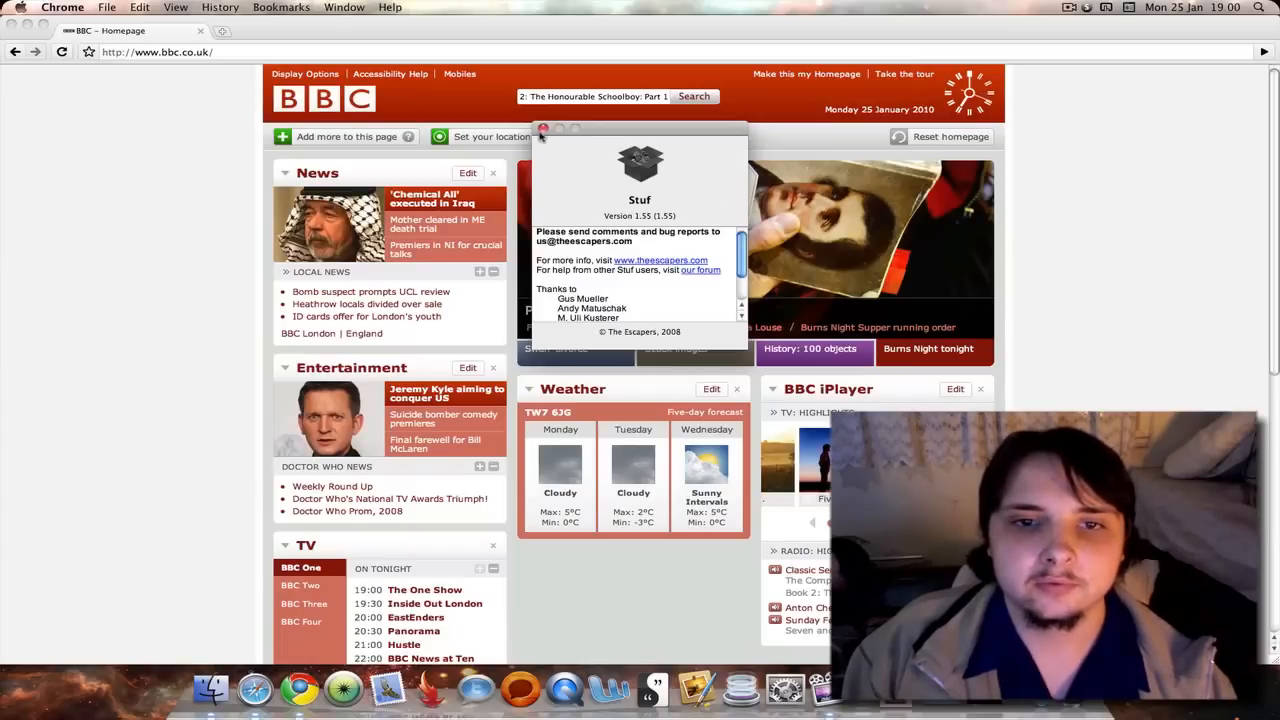
left_click(544, 128)
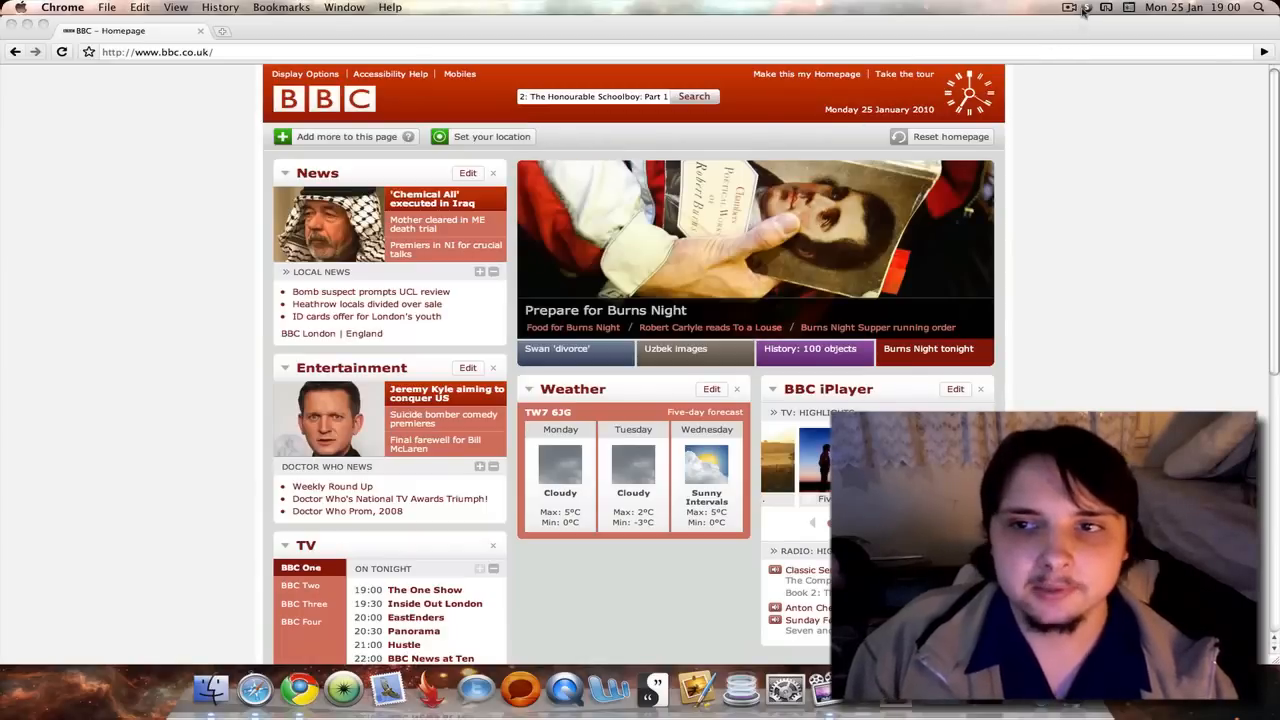
- Bring Stuf's command list back up from the menu bar and choose an item
left_click(1086, 8)
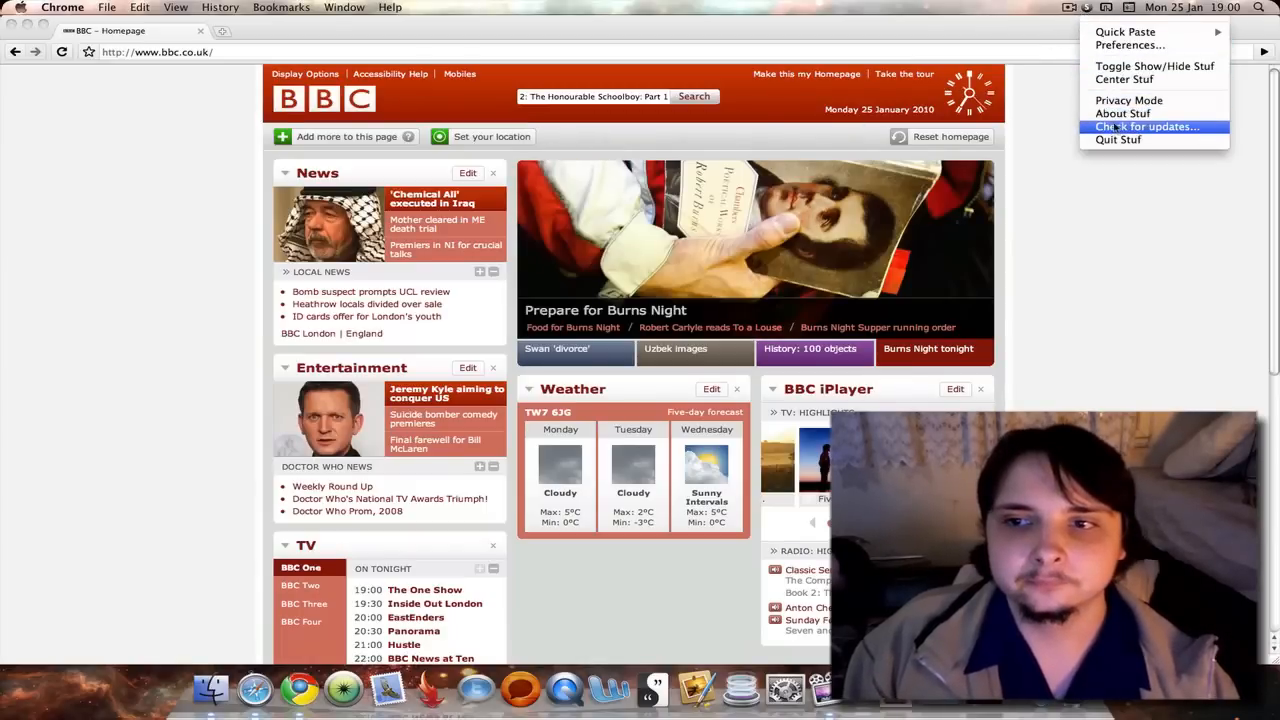
left_click(1148, 126)
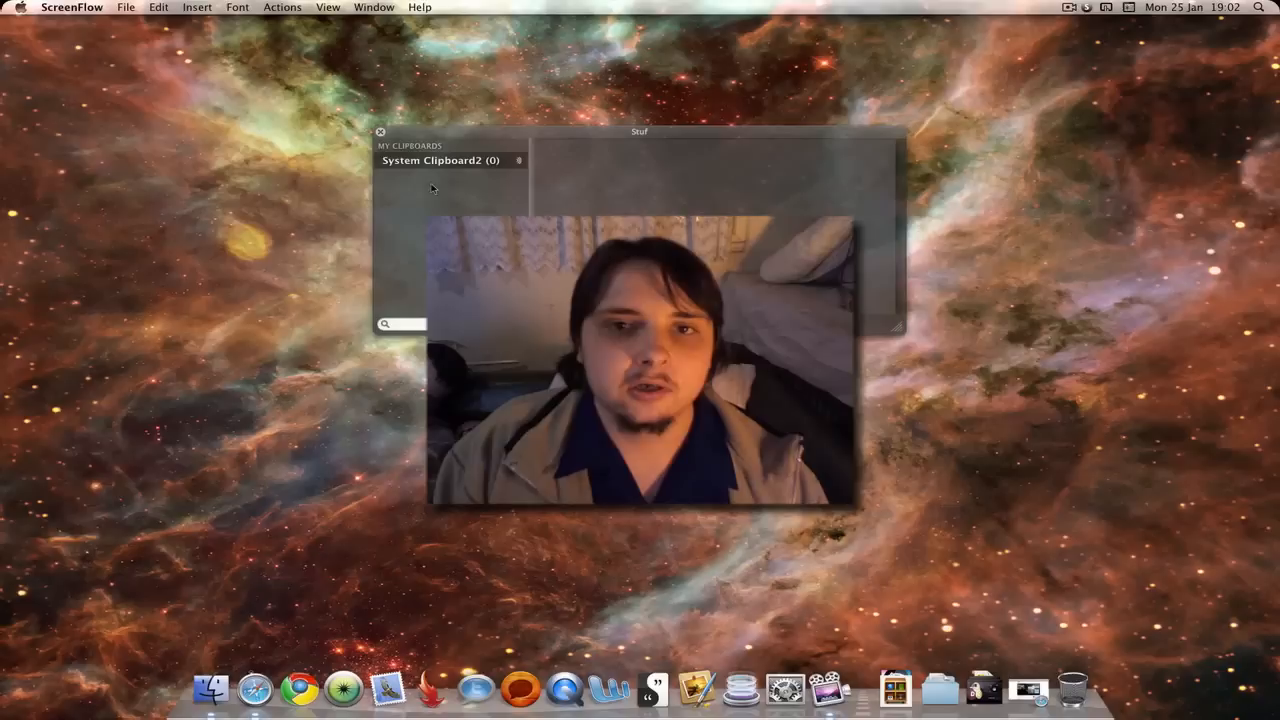
- Hide the empty clipboard window and reopen Stuf's command list from the menu bar icon
left_click(380, 132)
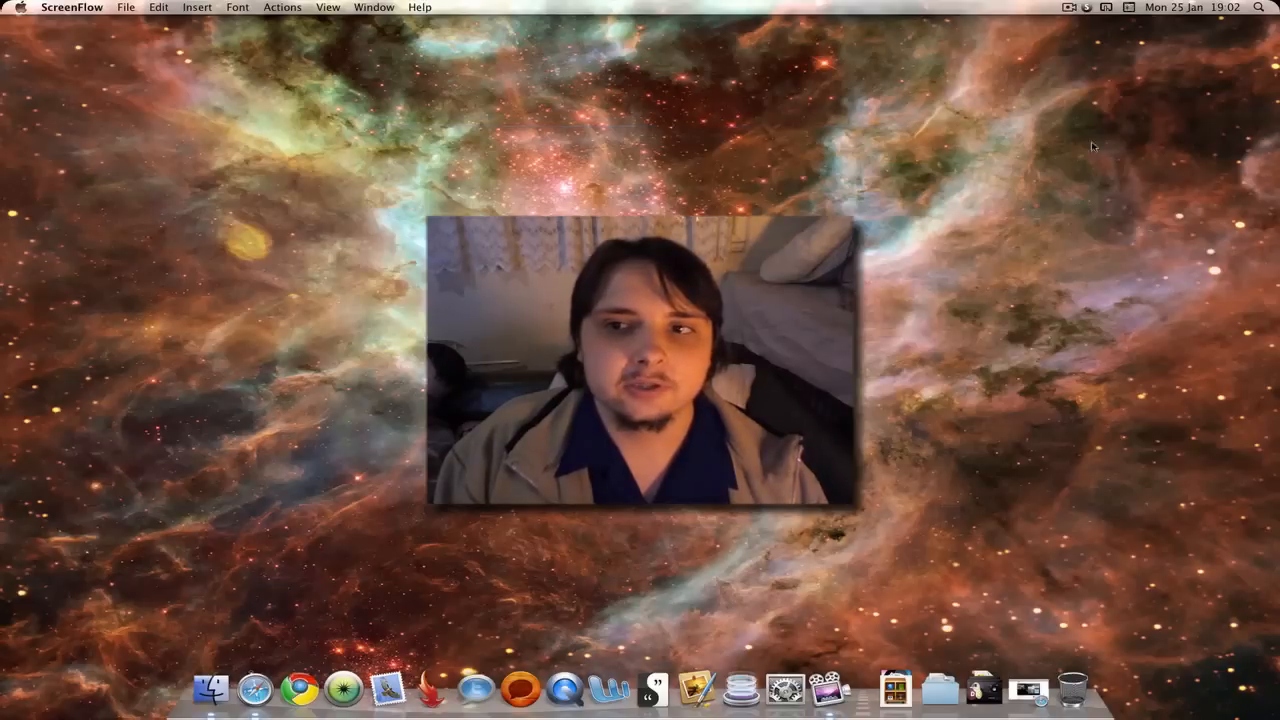
left_click(1088, 8)
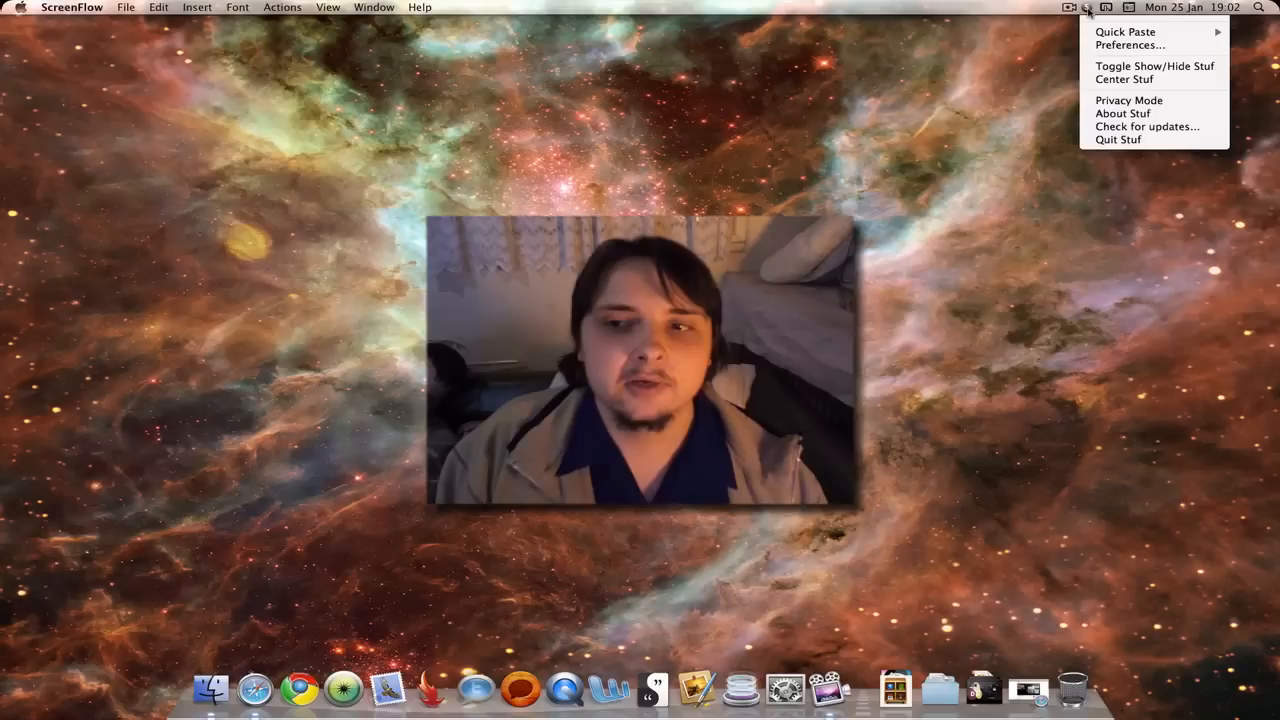